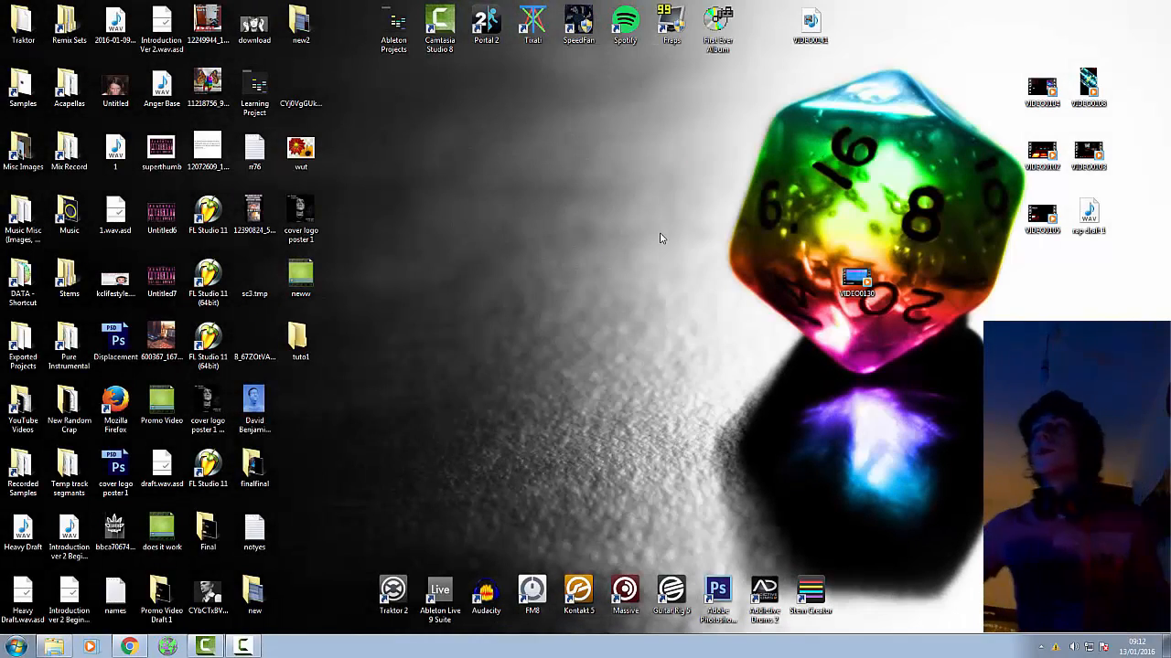
{"action": "mouse_move", "coordinate": [377, 481]}
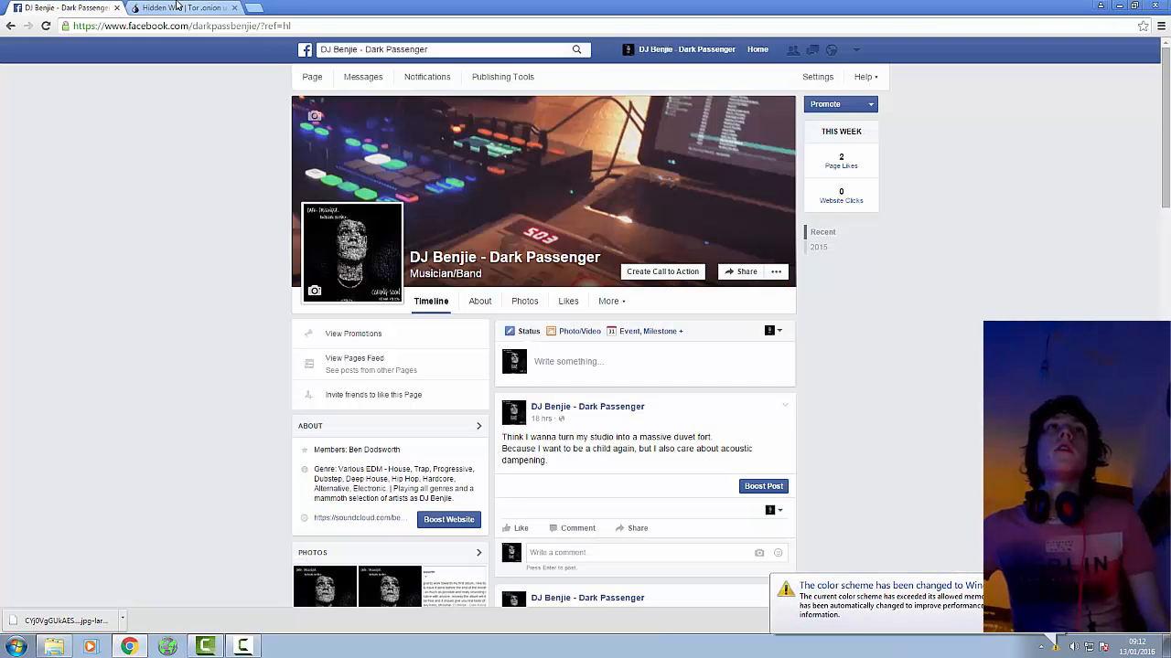
Switch to the Hidden Wiki tab, then open a new tab on Google UK.
{"action": "left_click", "coordinate": [174, 9]}
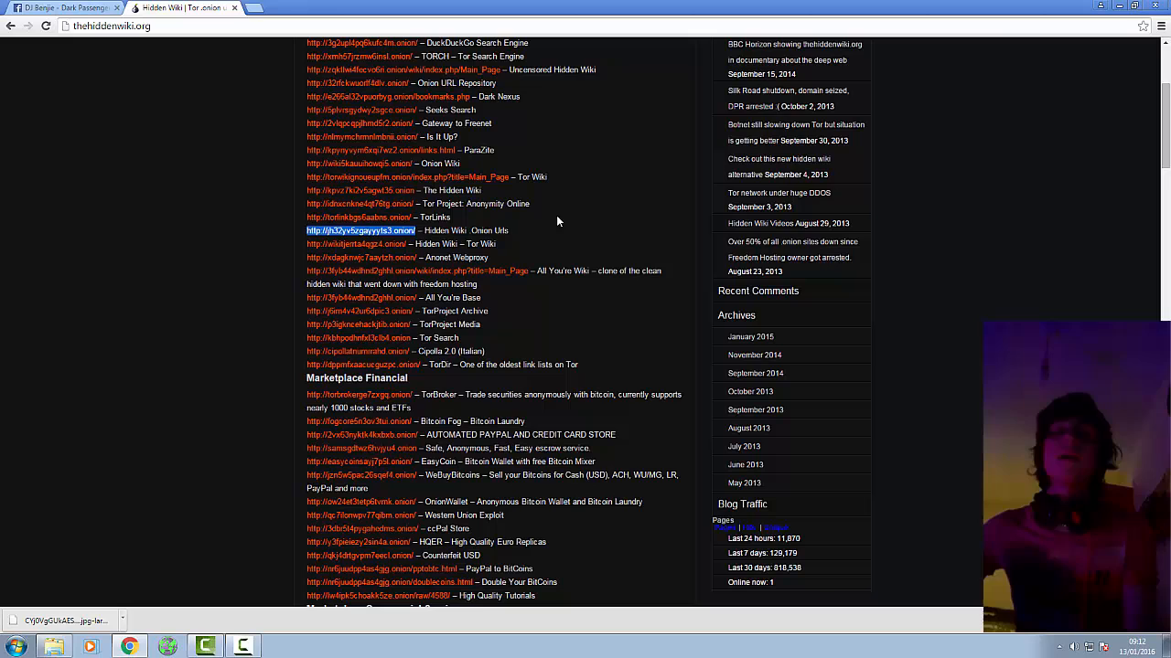
{"action": "mouse_move", "coordinate": [565, 230]}
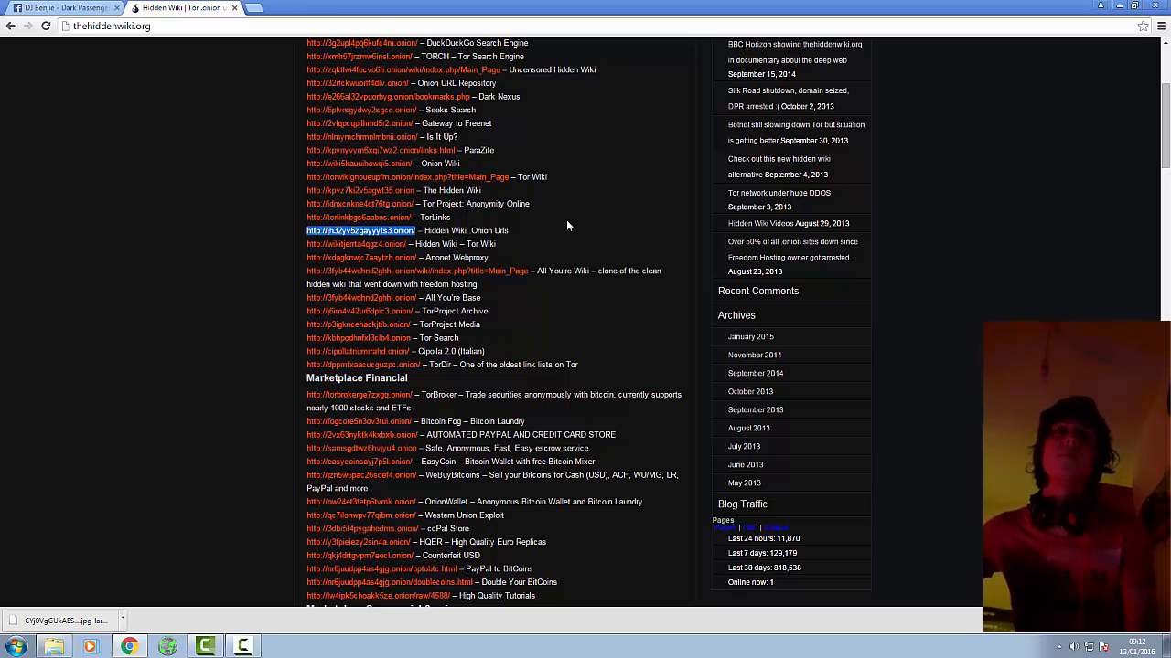
{"action": "left_click", "coordinate": [265, 8]}
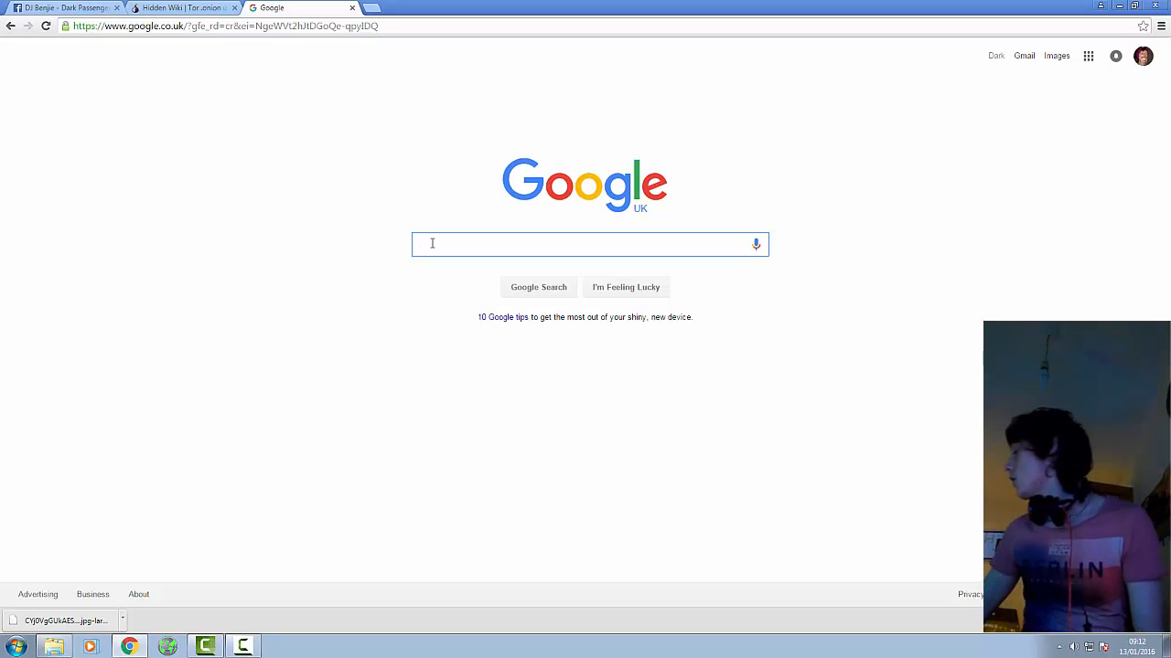
Search Google for 'tor download' using the suggestion after typing 'tor'.
{"action": "type", "text": "tor"}
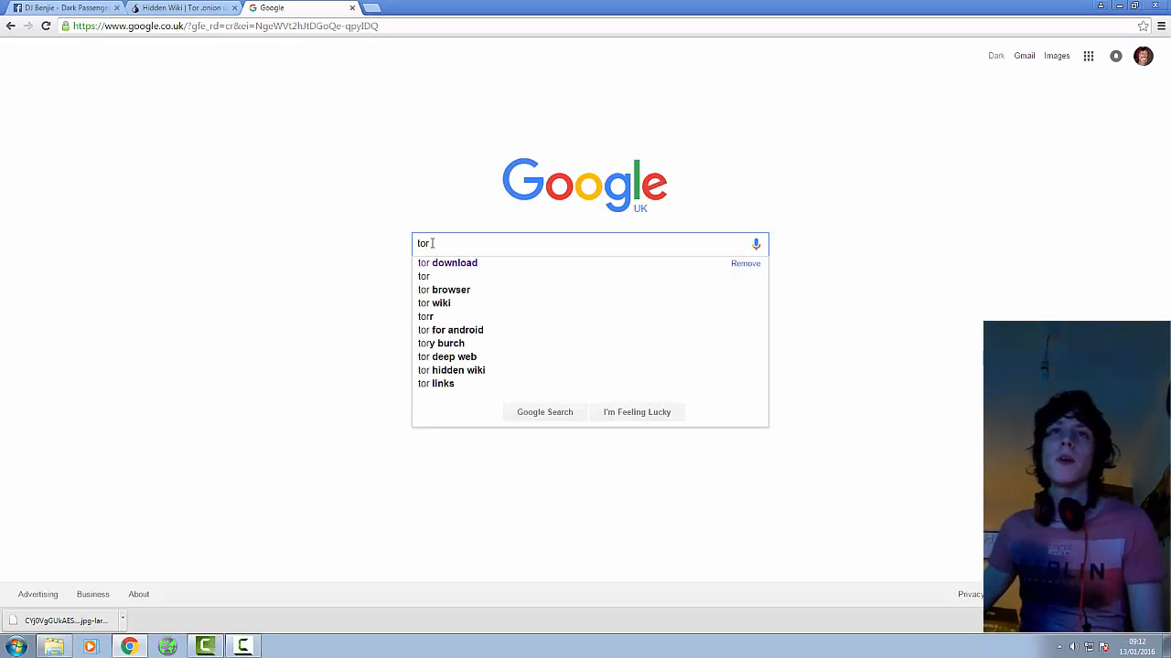
{"action": "left_click", "coordinate": [456, 262]}
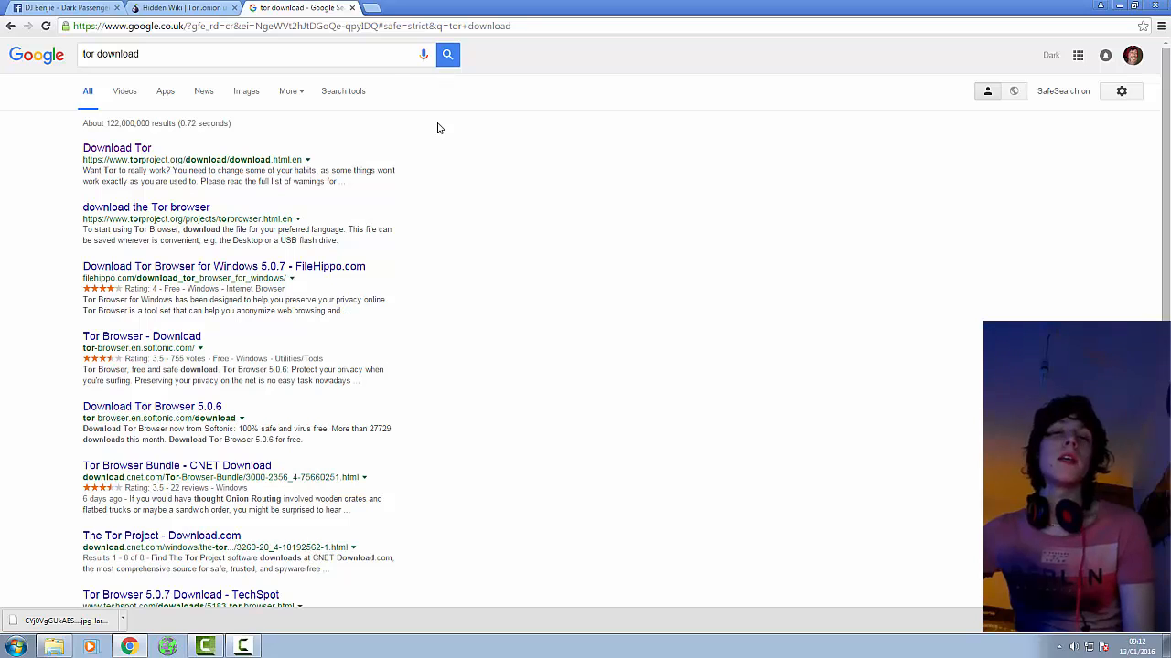
{"action": "mouse_move", "coordinate": [327, 46]}
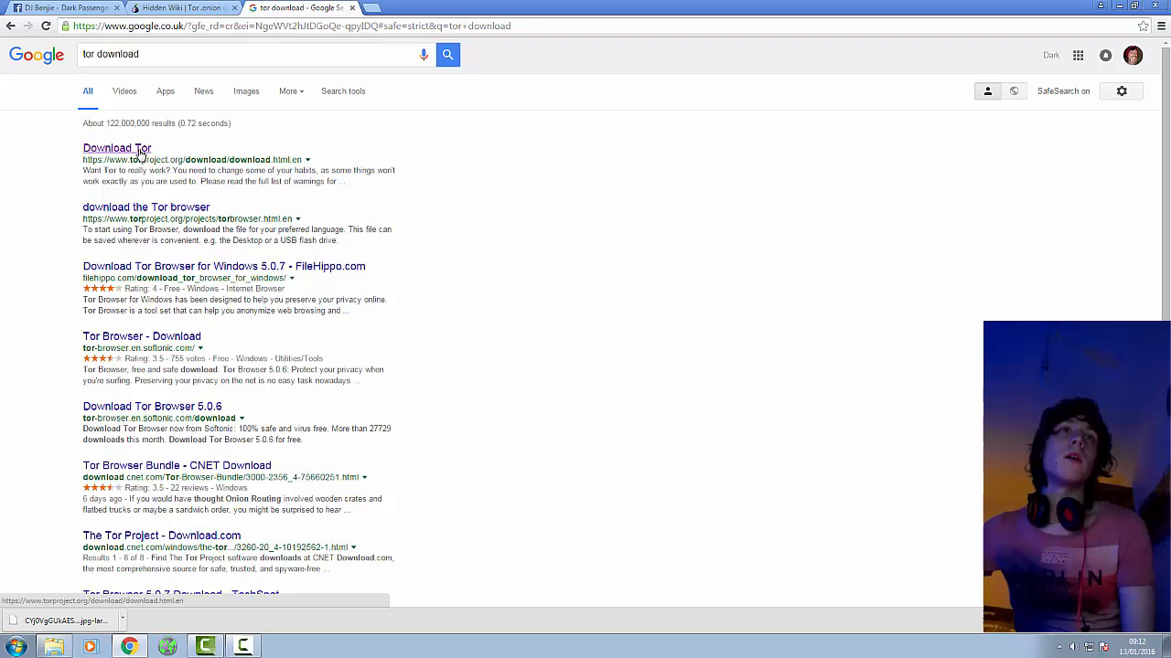
Open the Tor Project download page and start the Tor Browser for Windows download.
{"action": "left_click", "coordinate": [117, 148]}
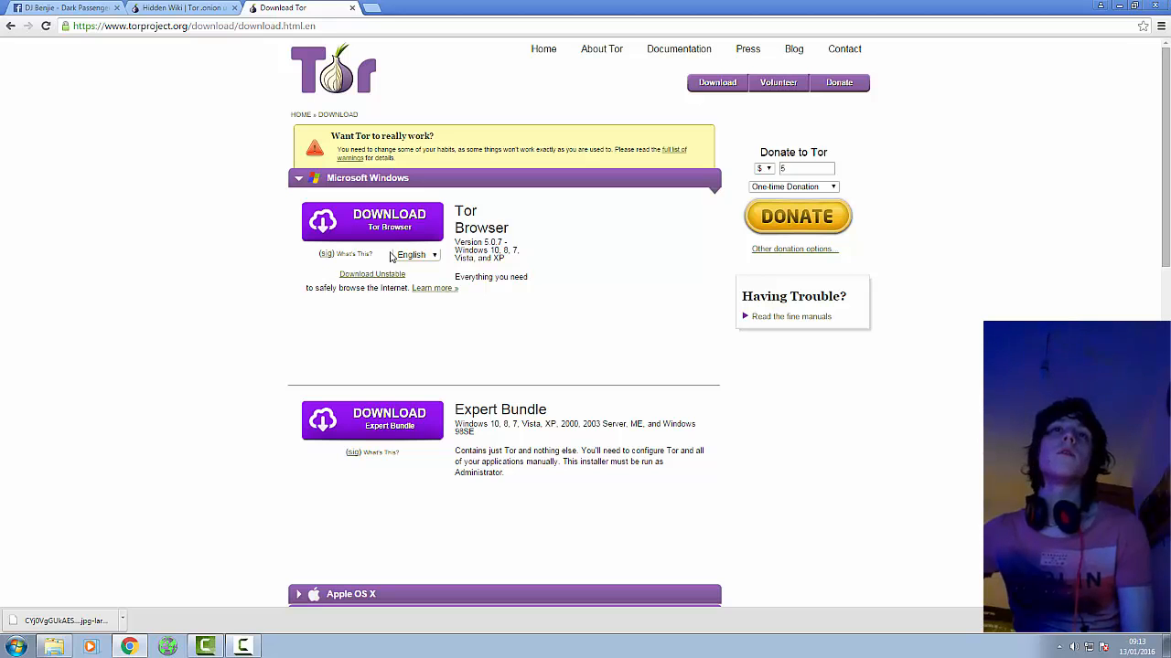
{"action": "left_click", "coordinate": [388, 222]}
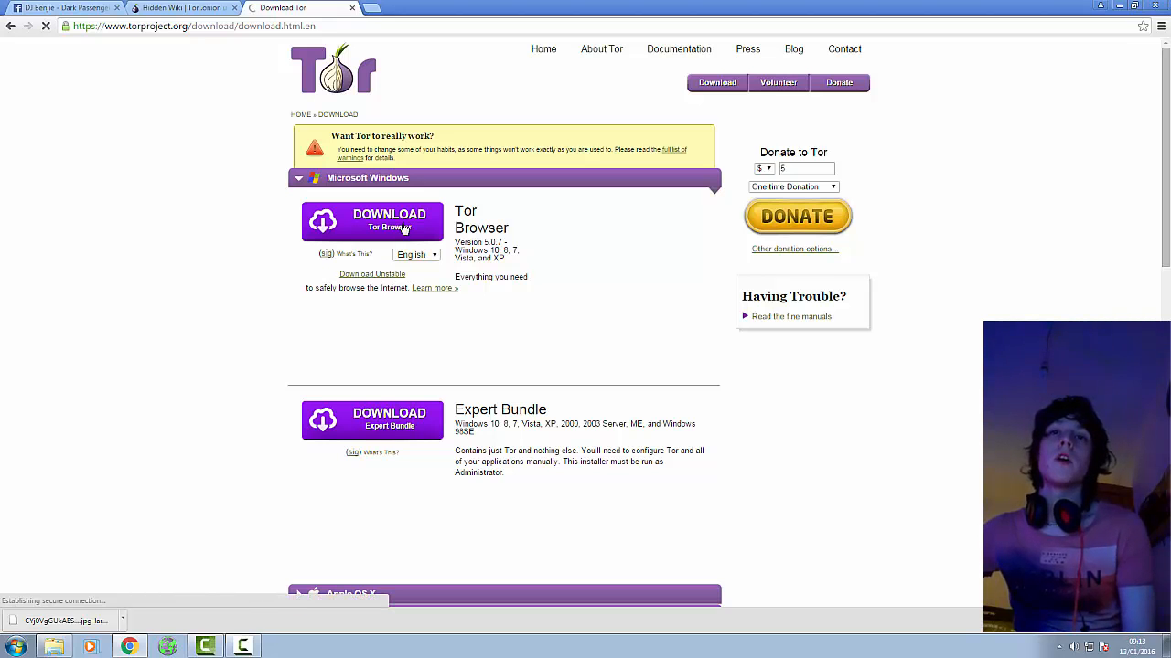
{"action": "left_click", "coordinate": [372, 221]}
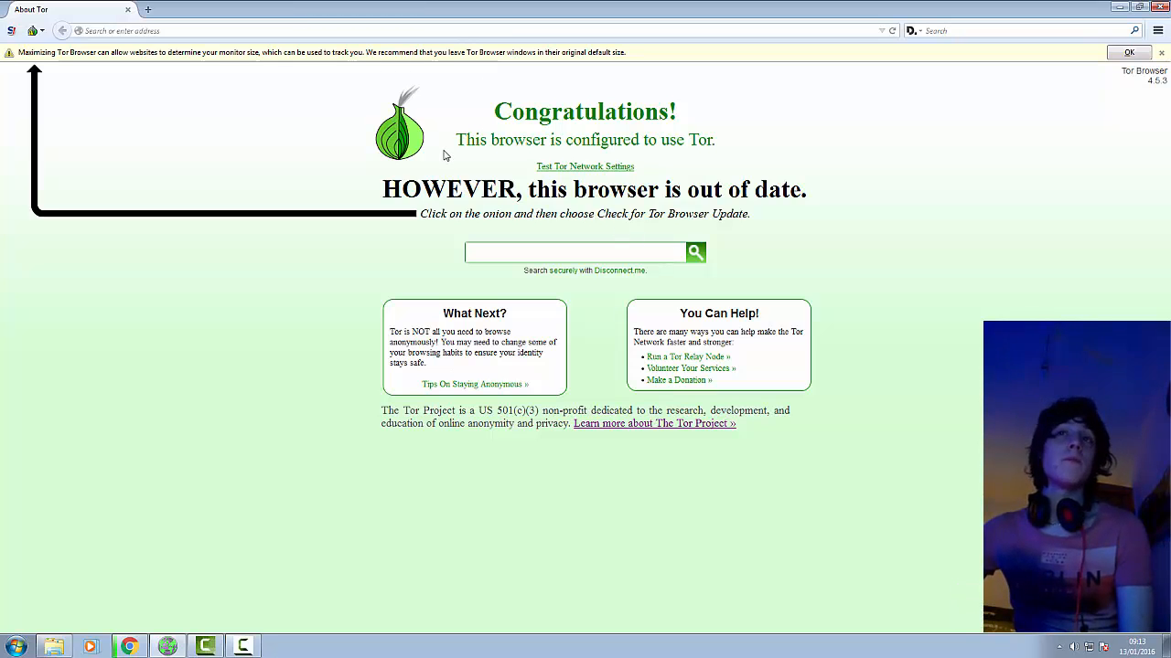
{"action": "mouse_move", "coordinate": [394, 73]}
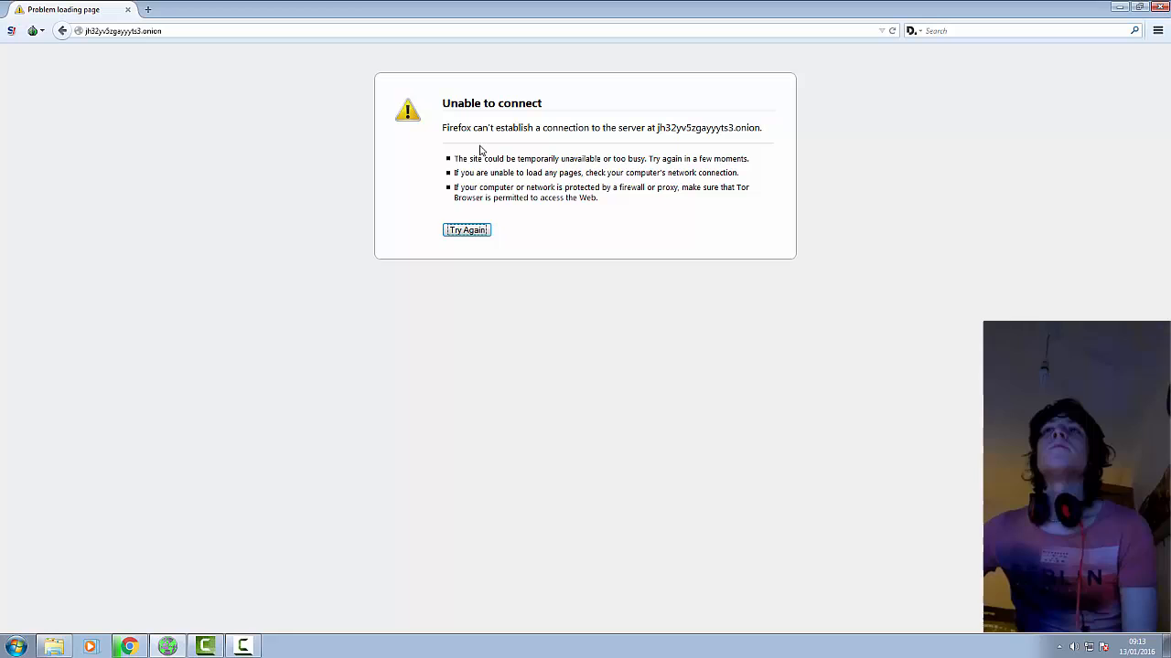
Retry loading the Hidden Wiki onion address jh32yv5zgayyyts3.onion after the connection error.
{"action": "left_click", "coordinate": [467, 229]}
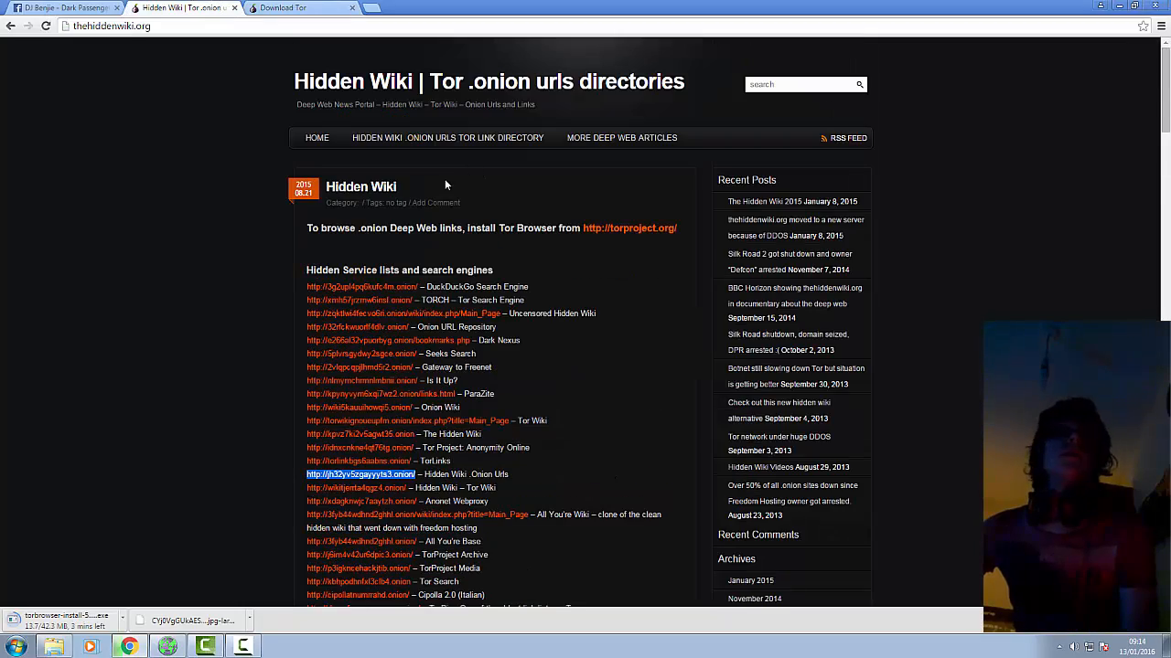
{"action": "scroll", "scroll_direction": "down", "scroll_amount": 3}
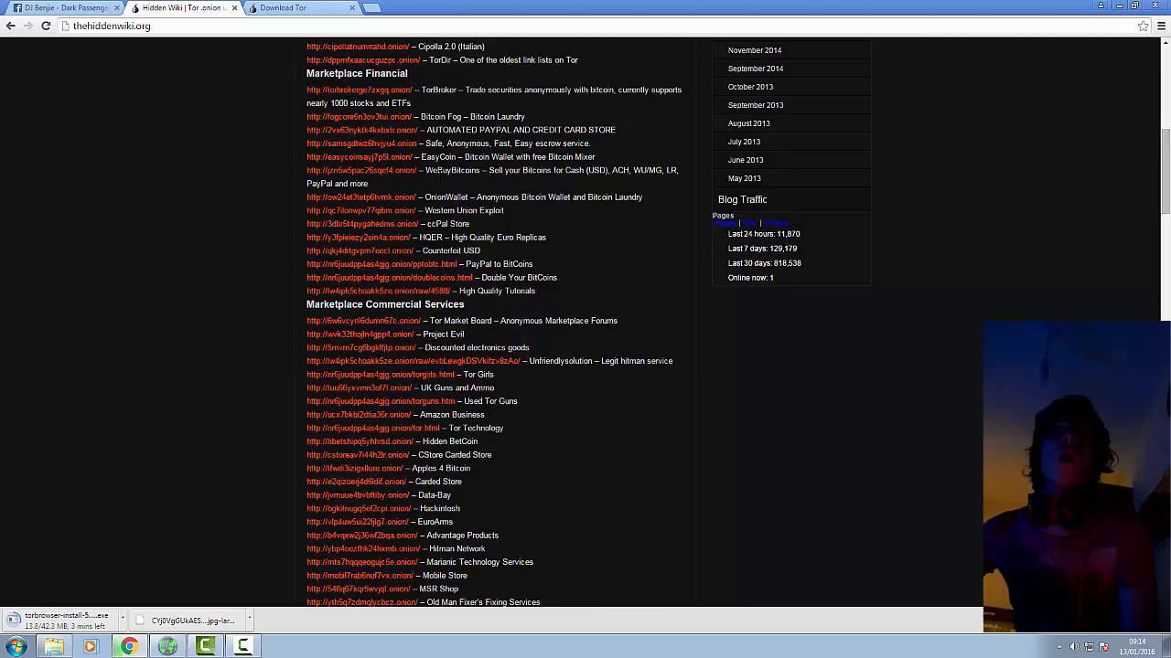
{"action": "scroll", "scroll_direction": "up", "scroll_amount": 3}
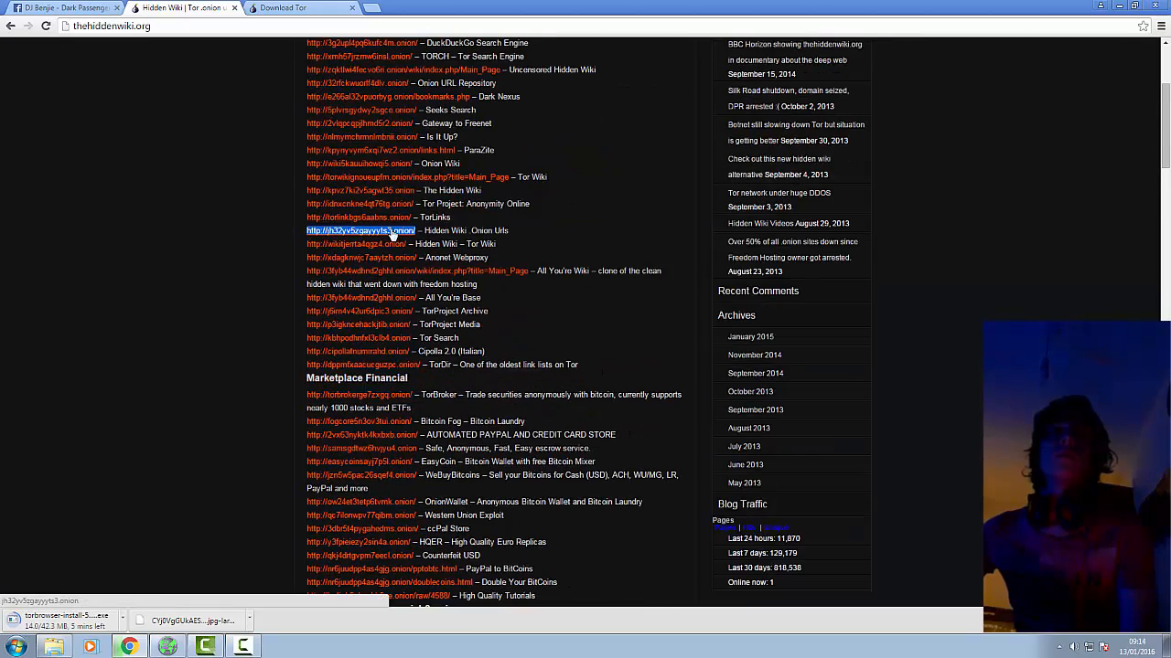
{"action": "scroll", "scroll_direction": "down", "scroll_amount": 3}
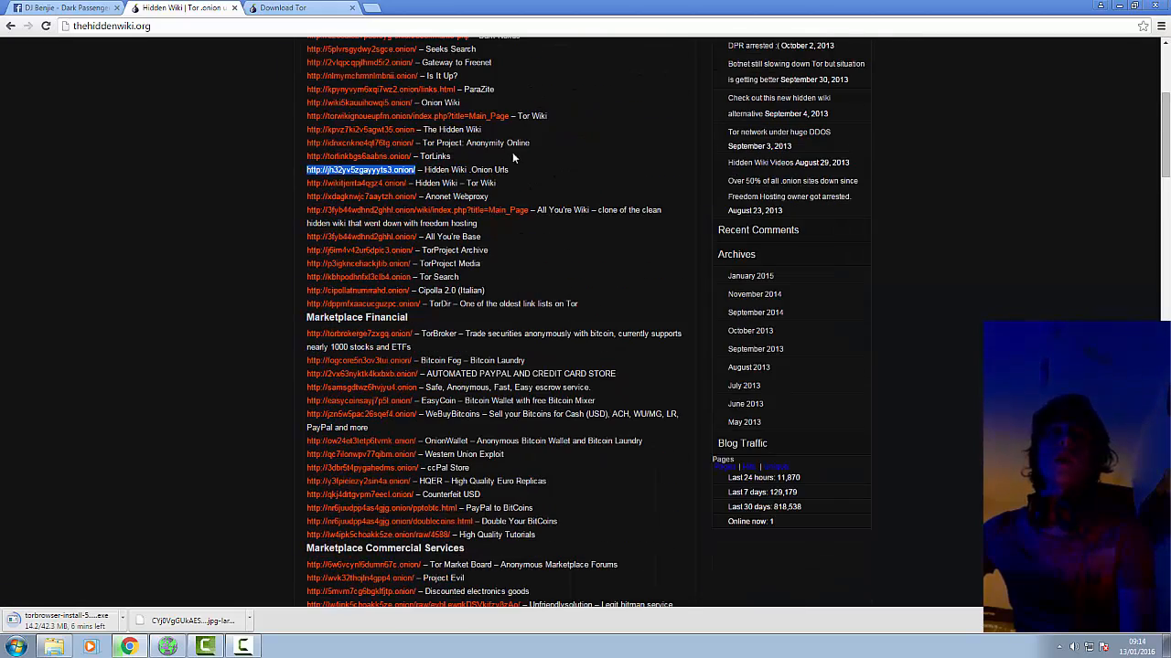
{"action": "scroll", "scroll_direction": "up", "scroll_amount": 3}
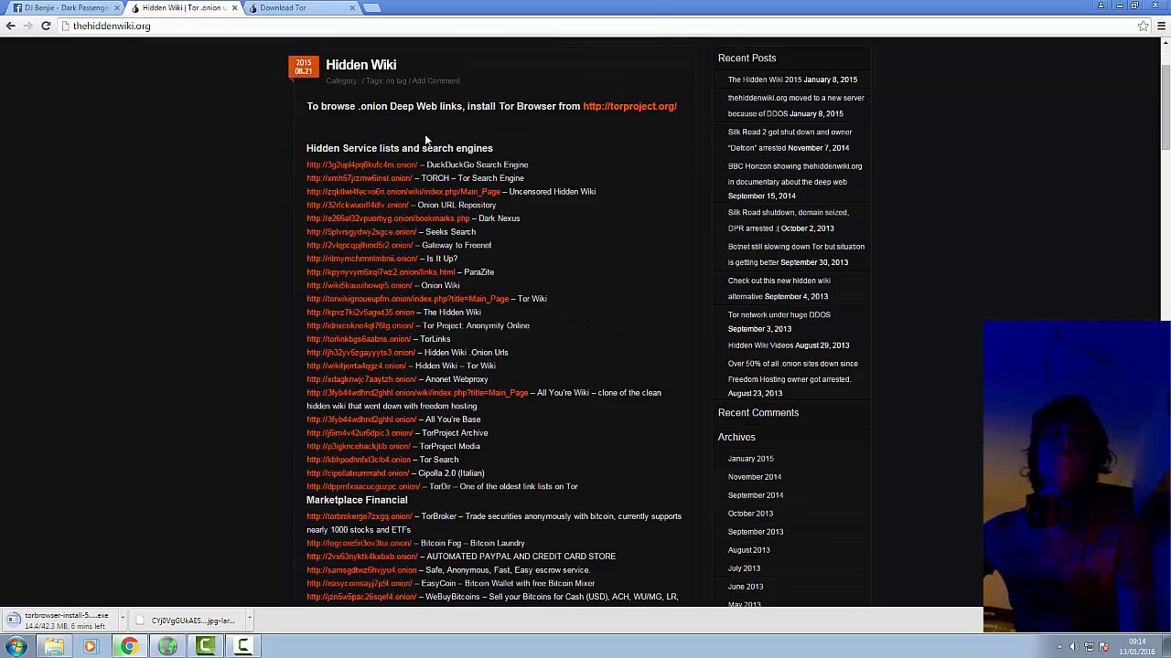
{"action": "scroll", "scroll_direction": "down", "scroll_amount": 3}
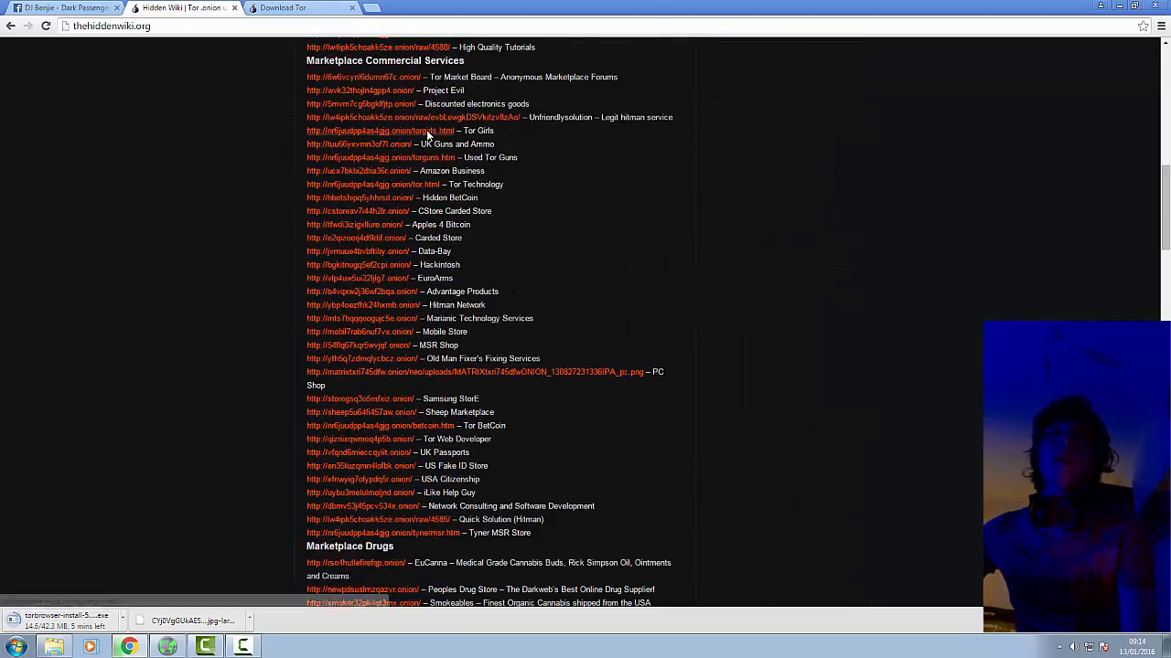
{"action": "scroll", "scroll_direction": "down", "scroll_amount": 3}
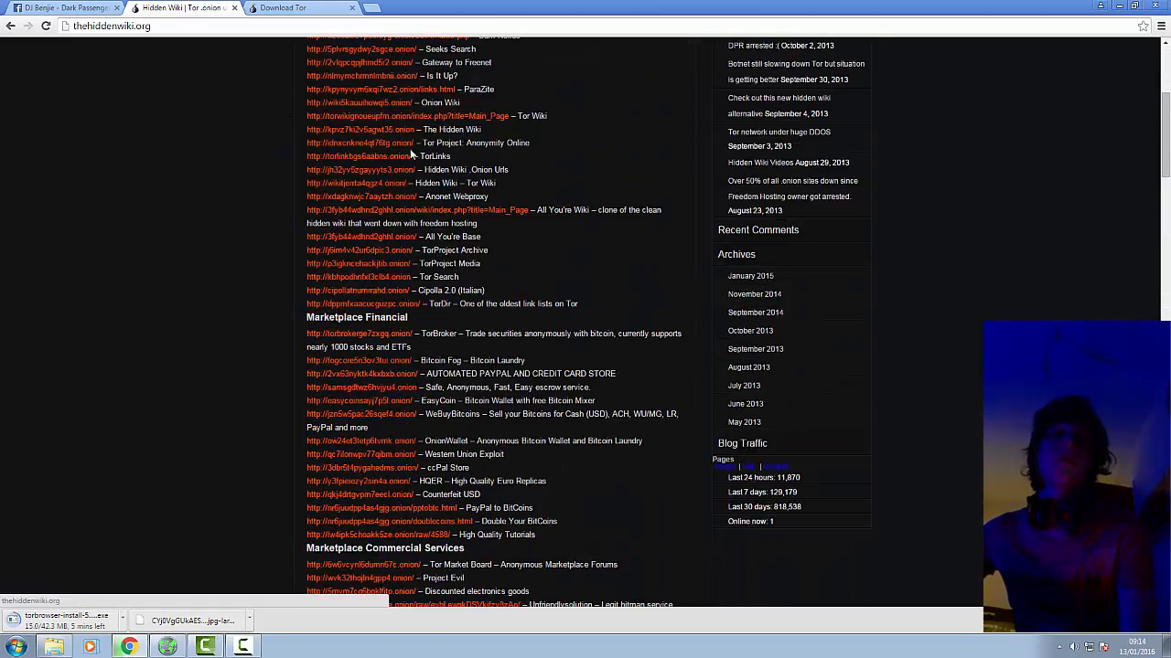
{"action": "scroll", "scroll_direction": "up", "scroll_amount": 3}
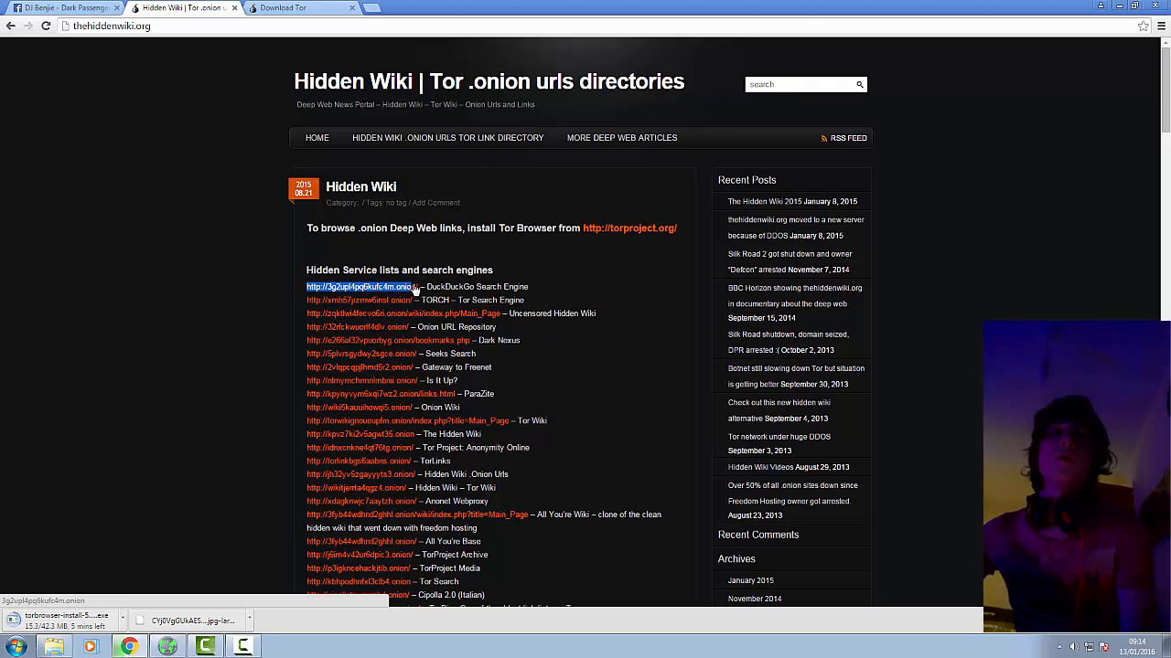
{"action": "right_click", "coordinate": [360, 287]}
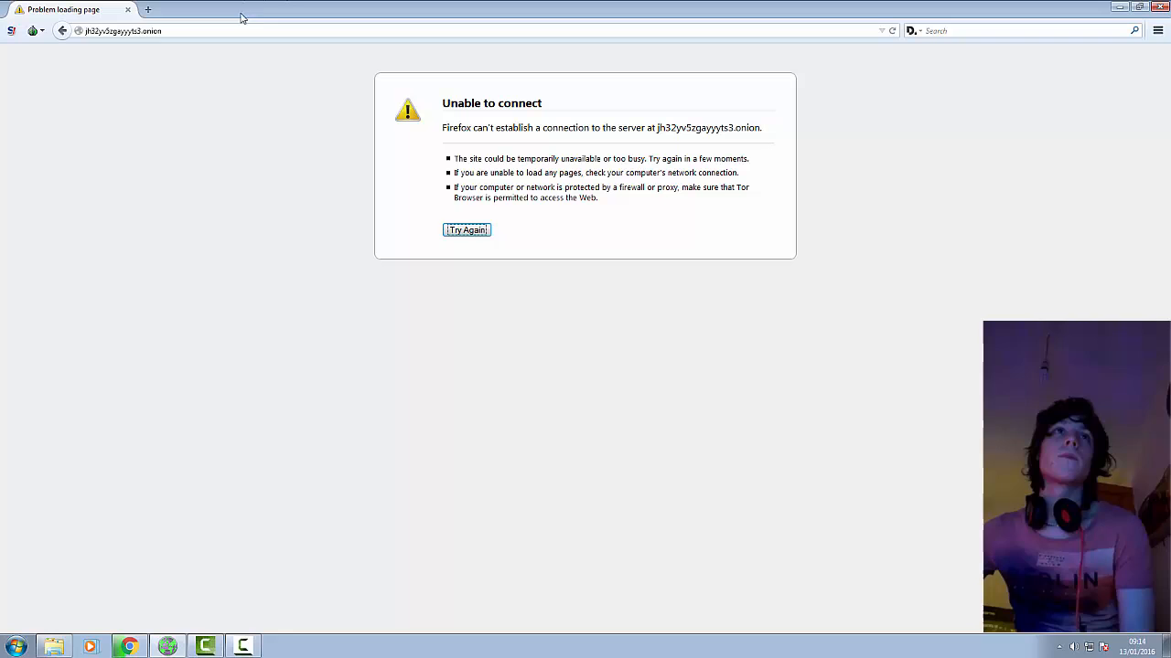
{"action": "type", "text": "http://3g2upl4pq6kufc4m.onion/"}
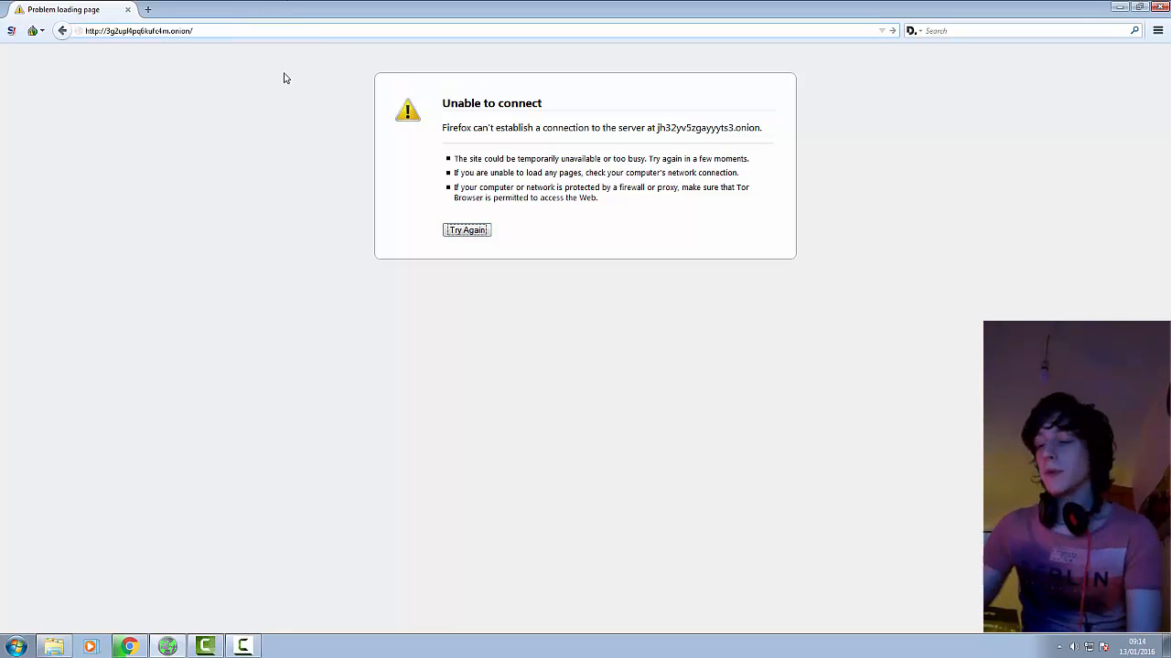
{"action": "left_click", "coordinate": [467, 229]}
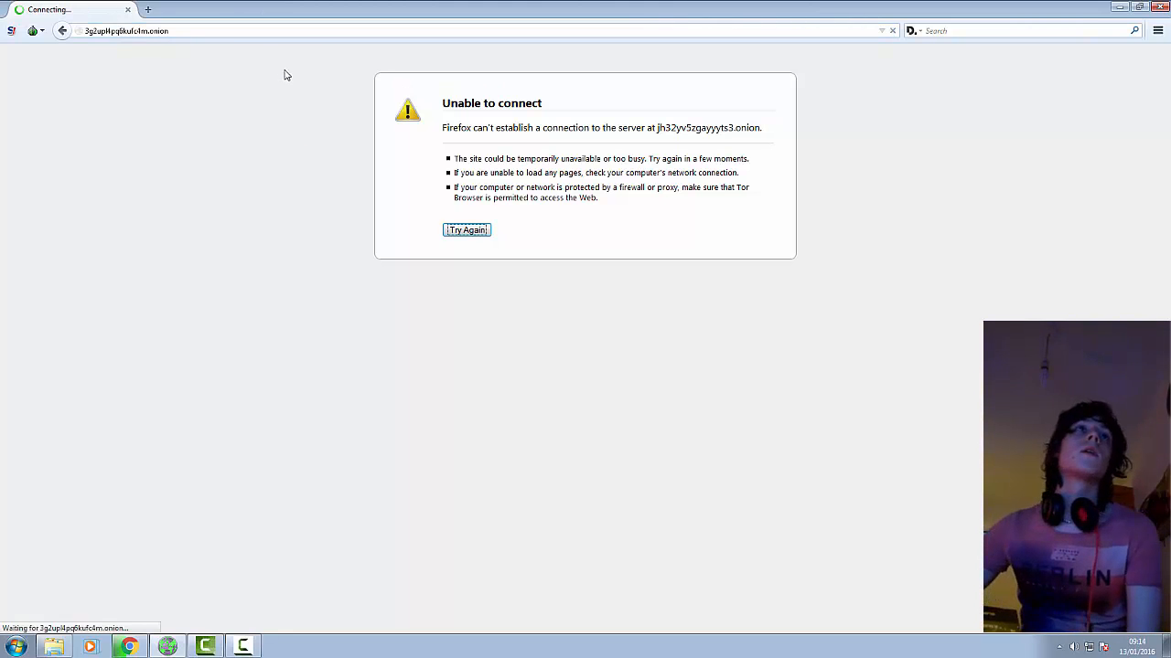
{"action": "mouse_move", "coordinate": [563, 486]}
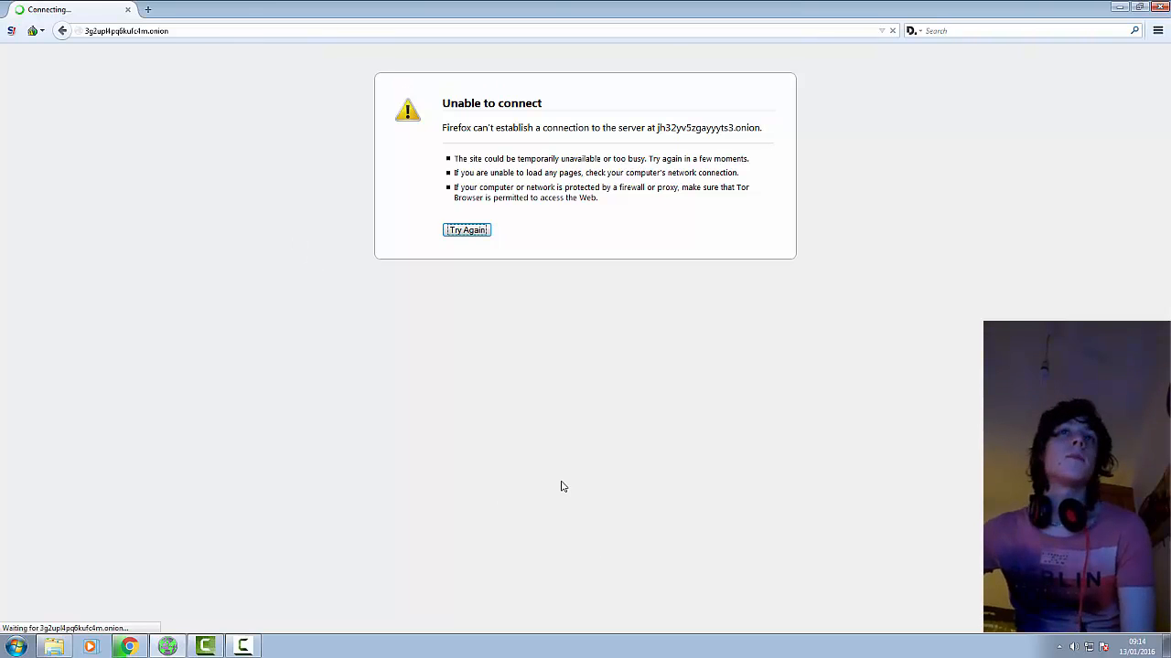
{"action": "mouse_move", "coordinate": [513, 398]}
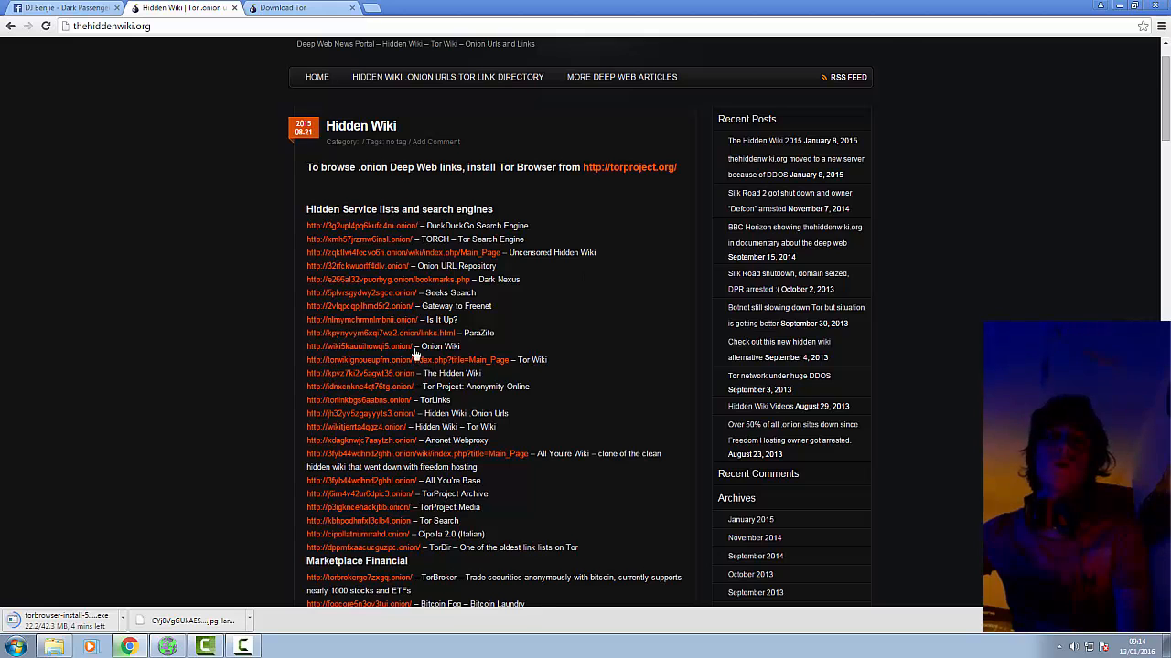
Copy The Hidden Wiki link's onion address and paste it into the address bar.
{"action": "scroll", "scroll_direction": "down", "scroll_amount": 3}
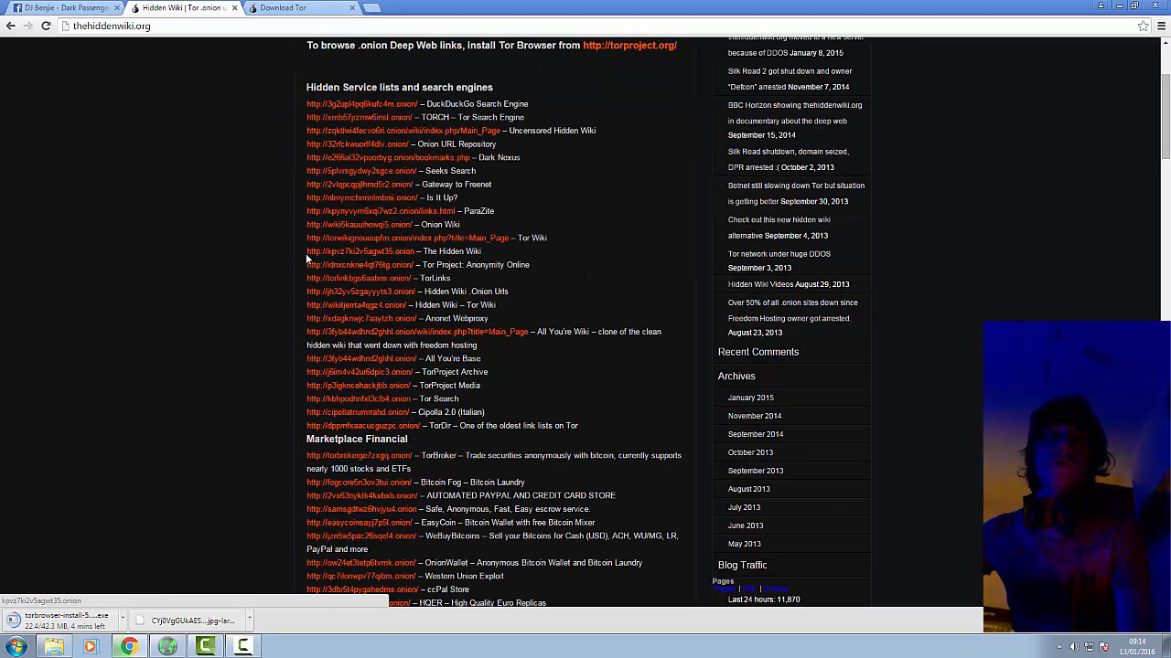
{"action": "right_click", "coordinate": [360, 250]}
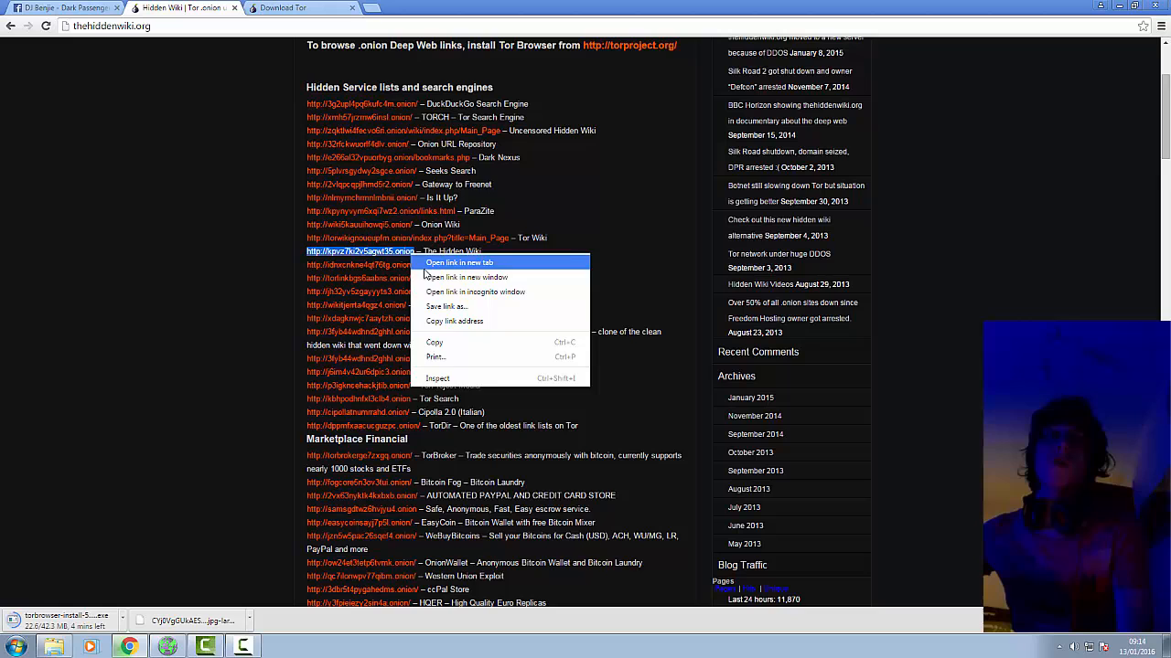
{"action": "left_click", "coordinate": [461, 262]}
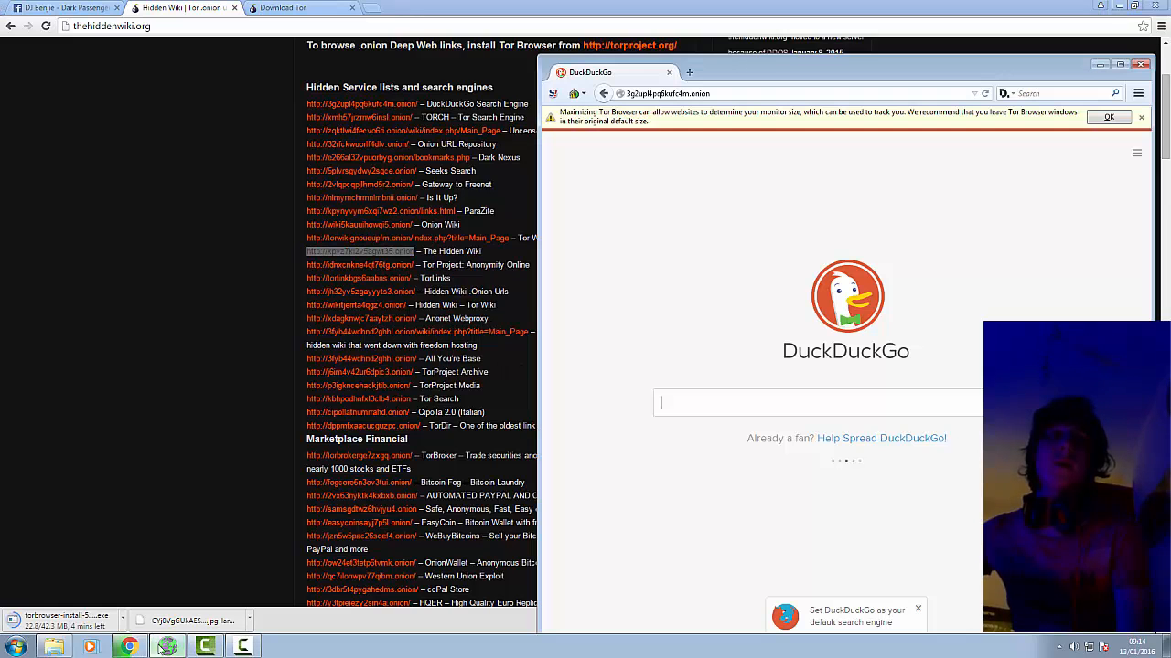
{"action": "right_click", "coordinate": [676, 92]}
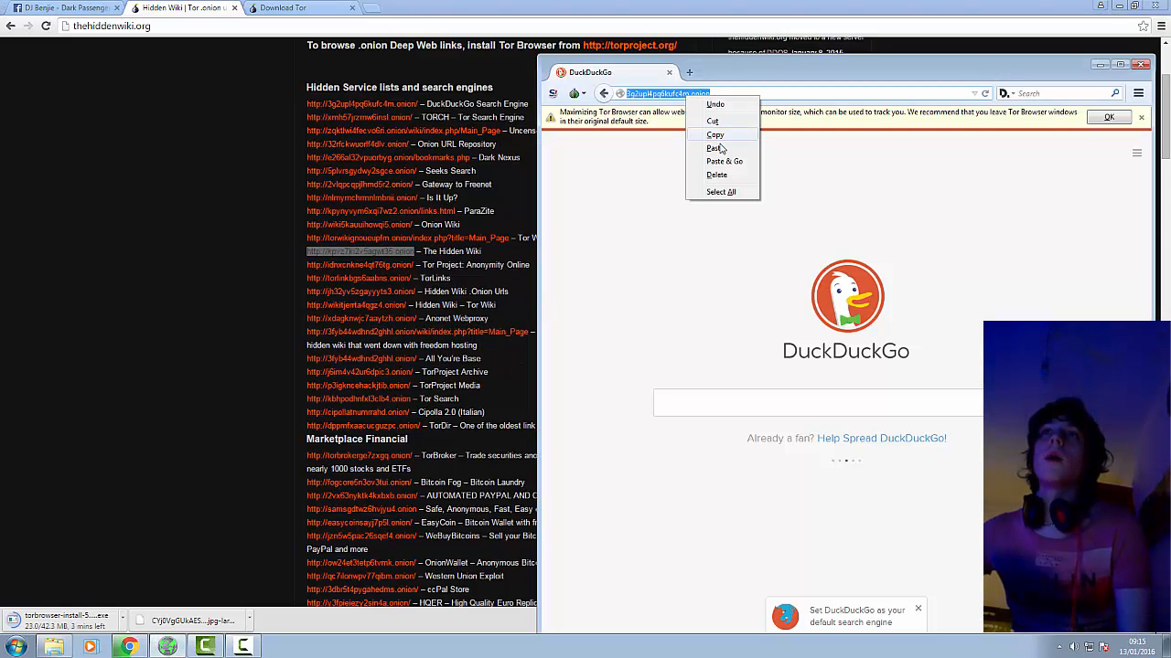
{"action": "left_click", "coordinate": [712, 148]}
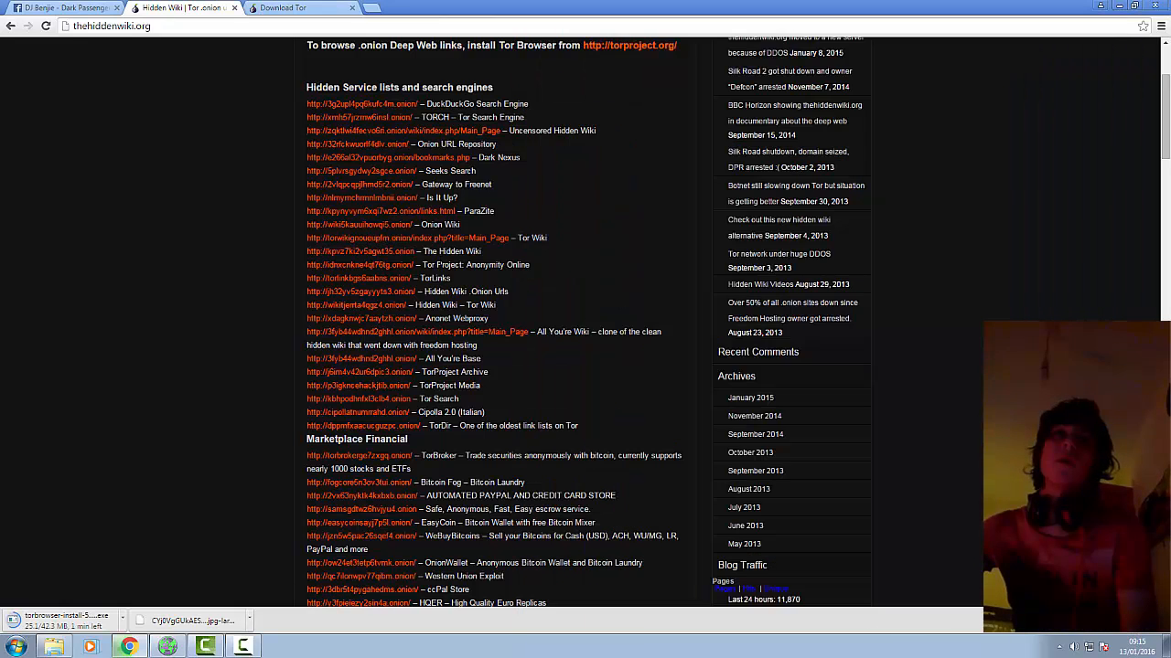
Scroll down to the Hidden Wiki's marketplace and hosting sections and double-click an entry.
{"action": "scroll", "scroll_direction": "down", "scroll_amount": 3}
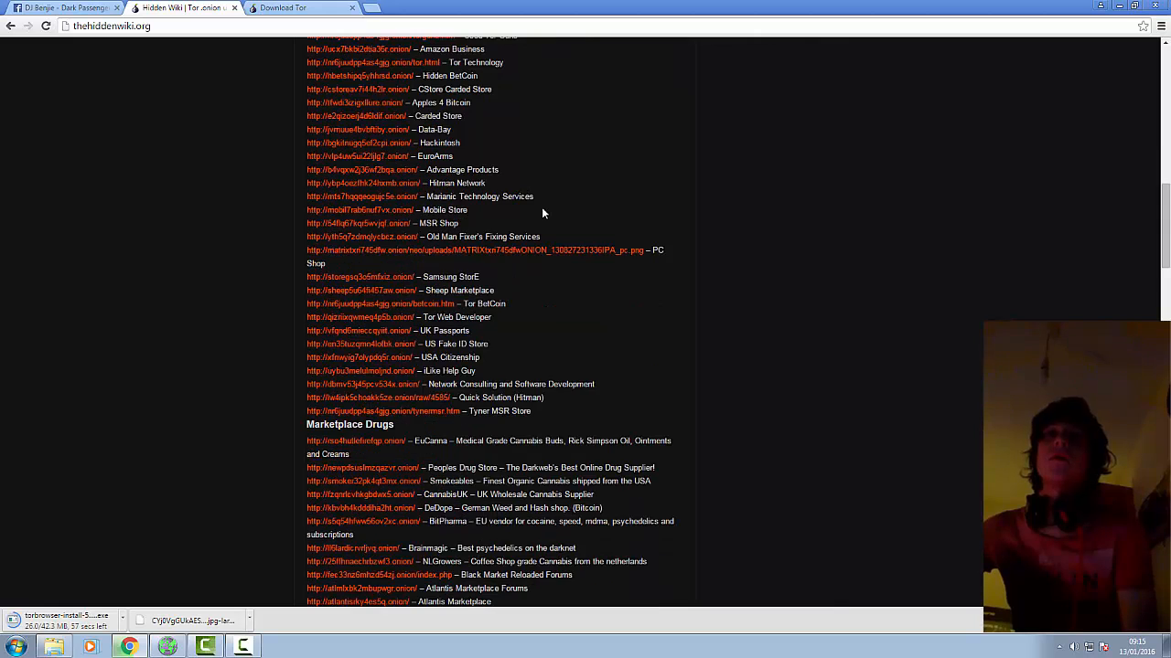
{"action": "scroll", "scroll_direction": "down", "scroll_amount": 3}
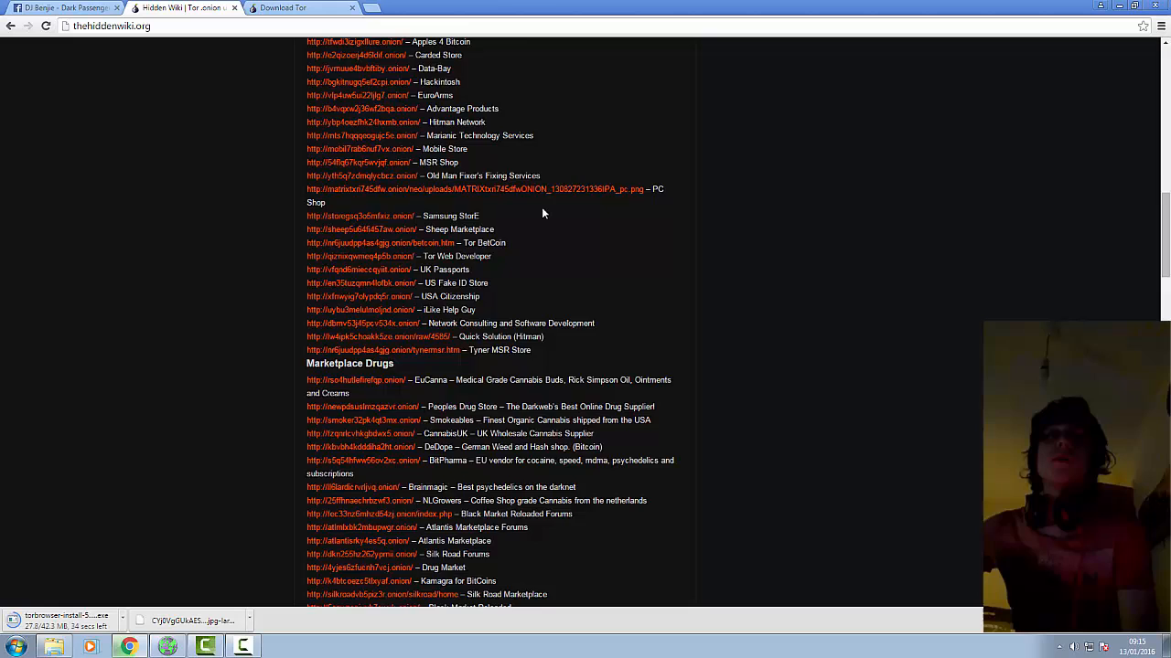
{"action": "scroll", "scroll_direction": "down", "scroll_amount": 3}
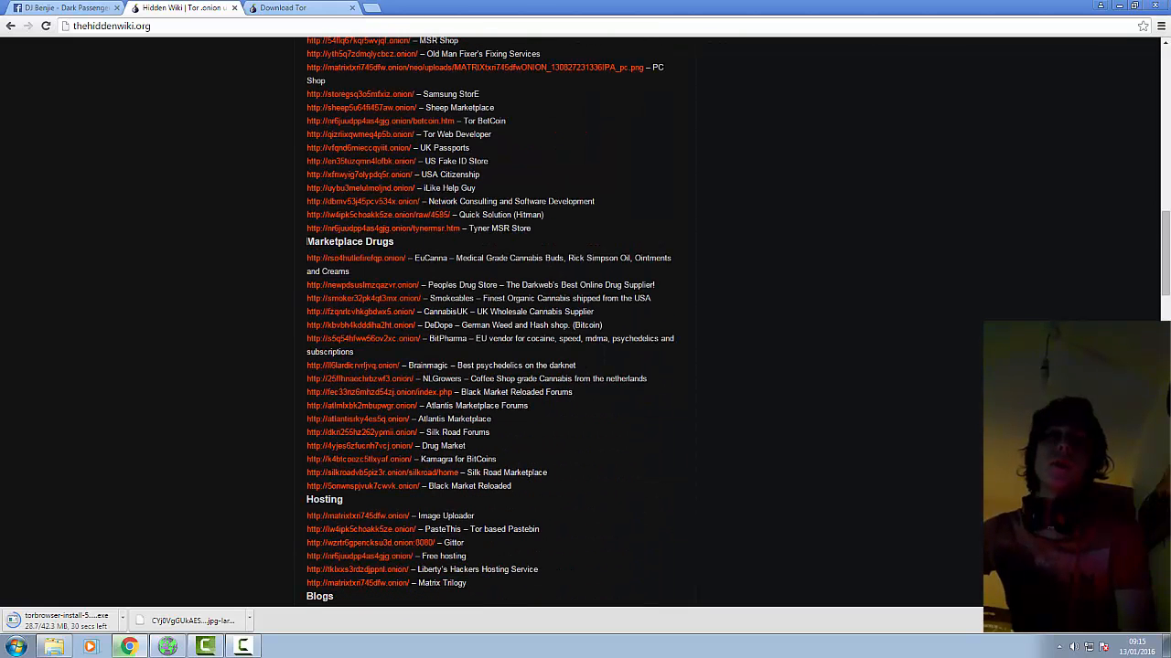
{"action": "double_click", "coordinate": [349, 242]}
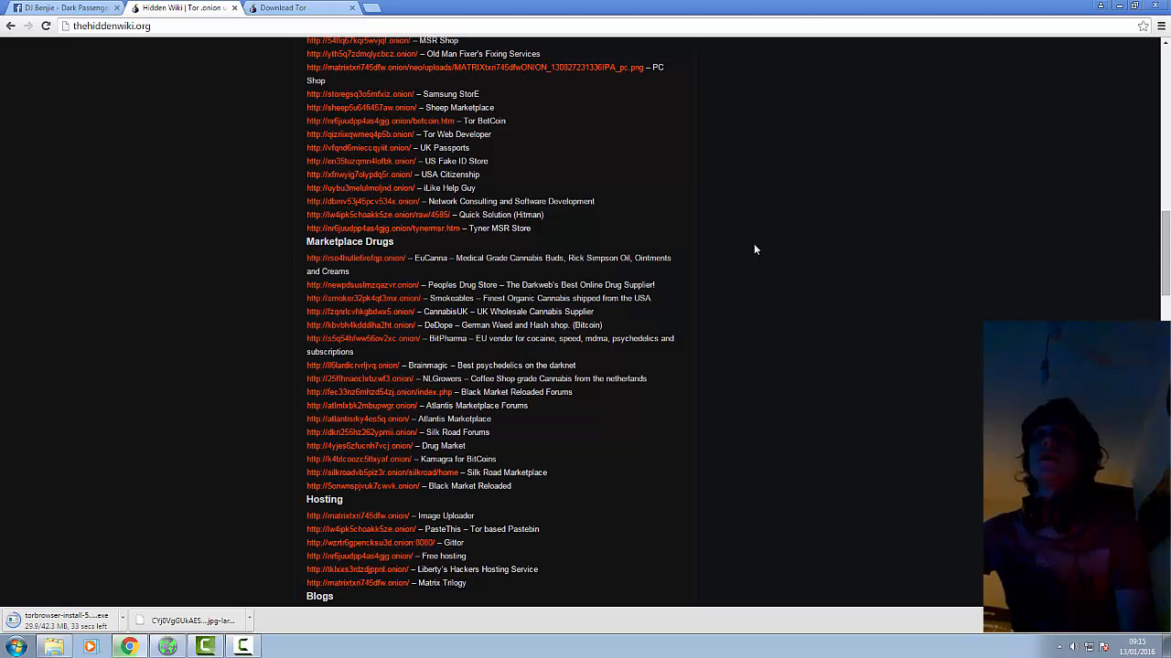
{"action": "mouse_move", "coordinate": [708, 299]}
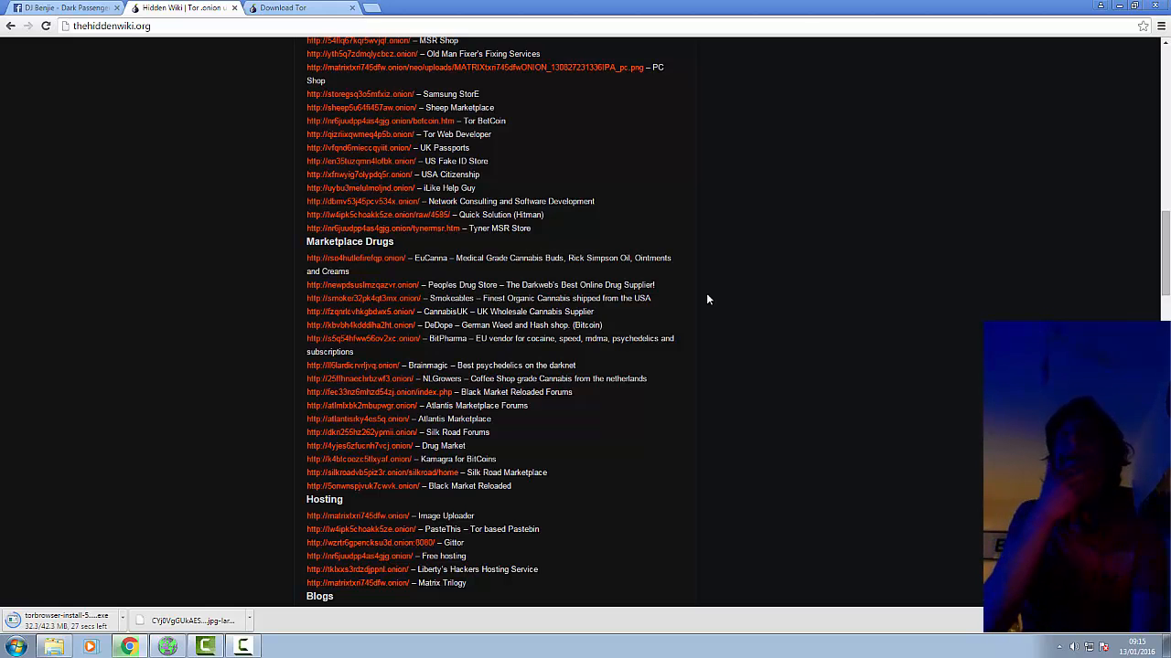
{"action": "mouse_move", "coordinate": [772, 375]}
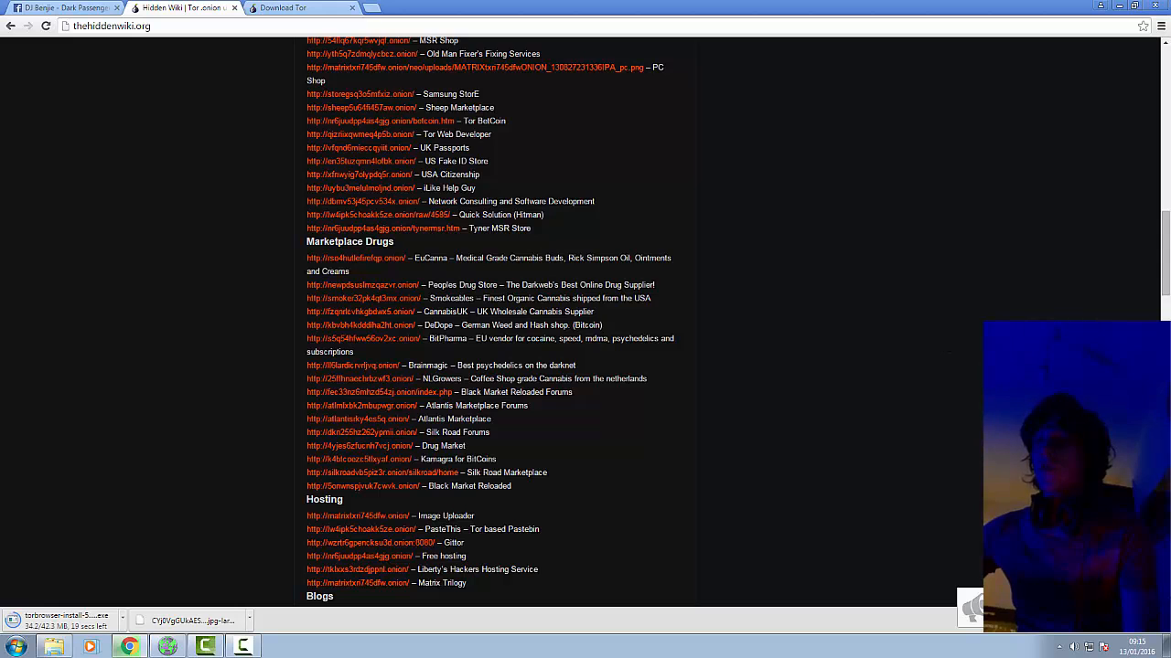
{"action": "mouse_move", "coordinate": [615, 447]}
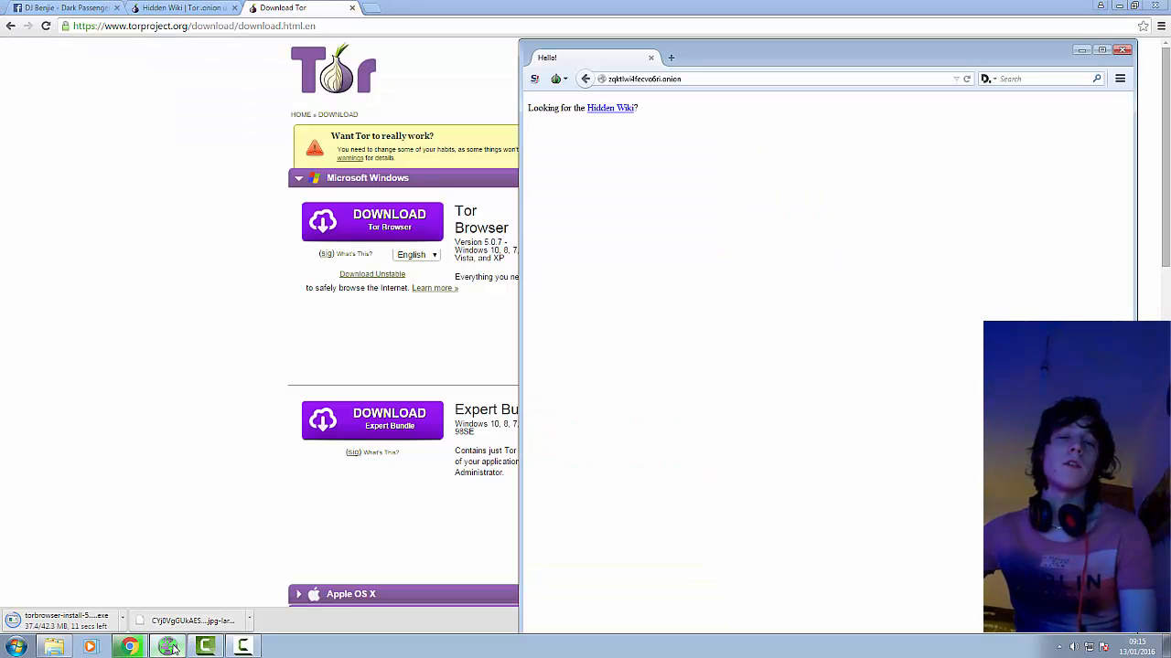
Load the Hidden Wiki main page in Tor Browser, maximize the window, then close it.
{"action": "left_click", "coordinate": [610, 107]}
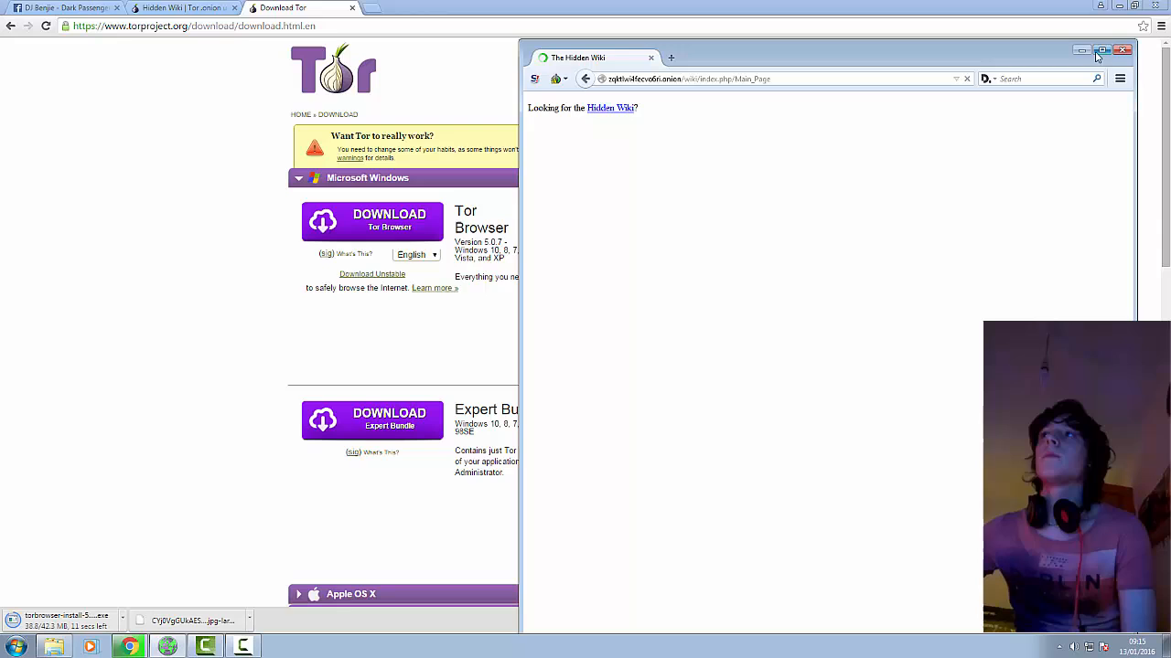
{"action": "left_click", "coordinate": [1103, 50]}
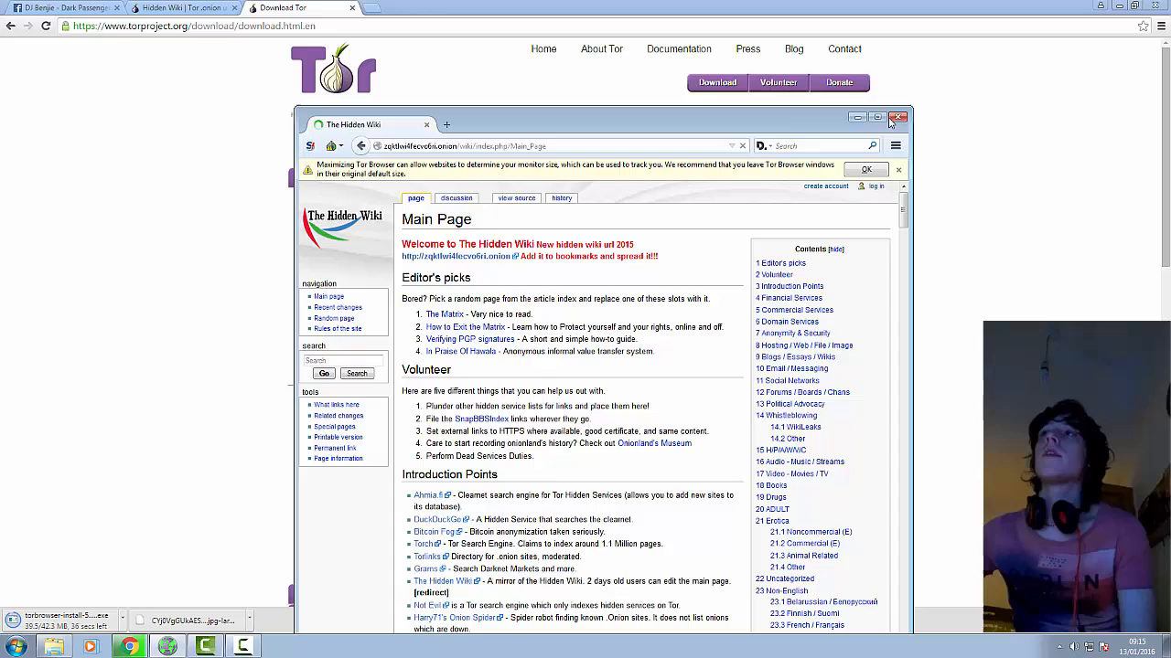
{"action": "left_click", "coordinate": [896, 117]}
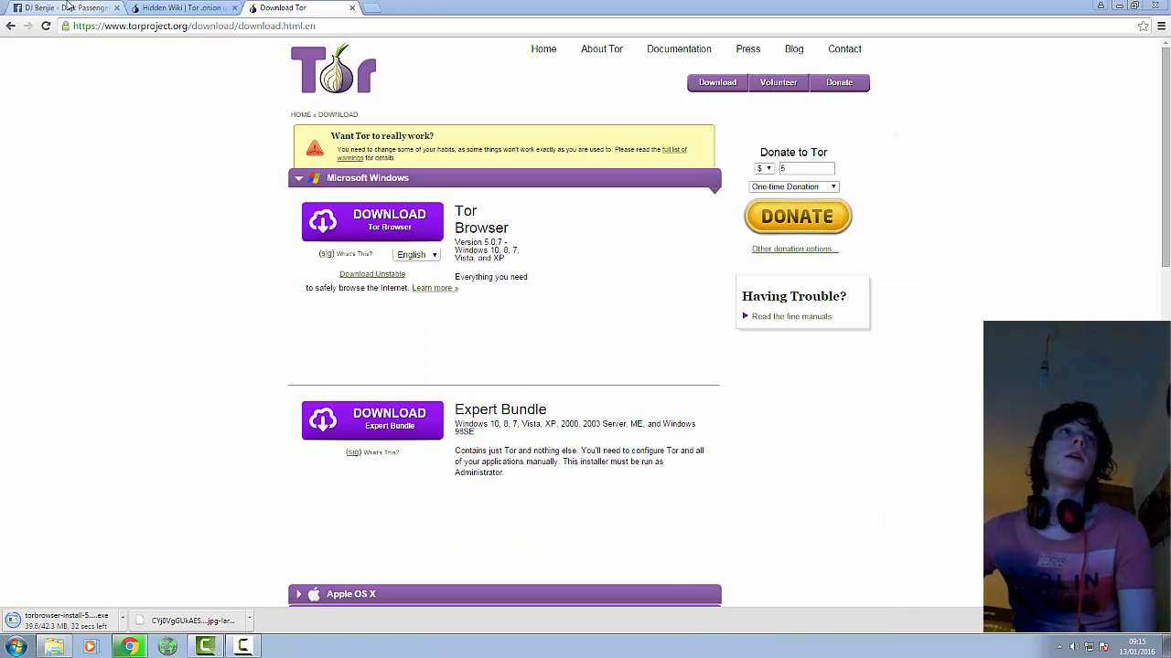
Enter 'thepiratebay' in Chrome's address bar to reach the court-blocked notice.
{"action": "left_click", "coordinate": [183, 39]}
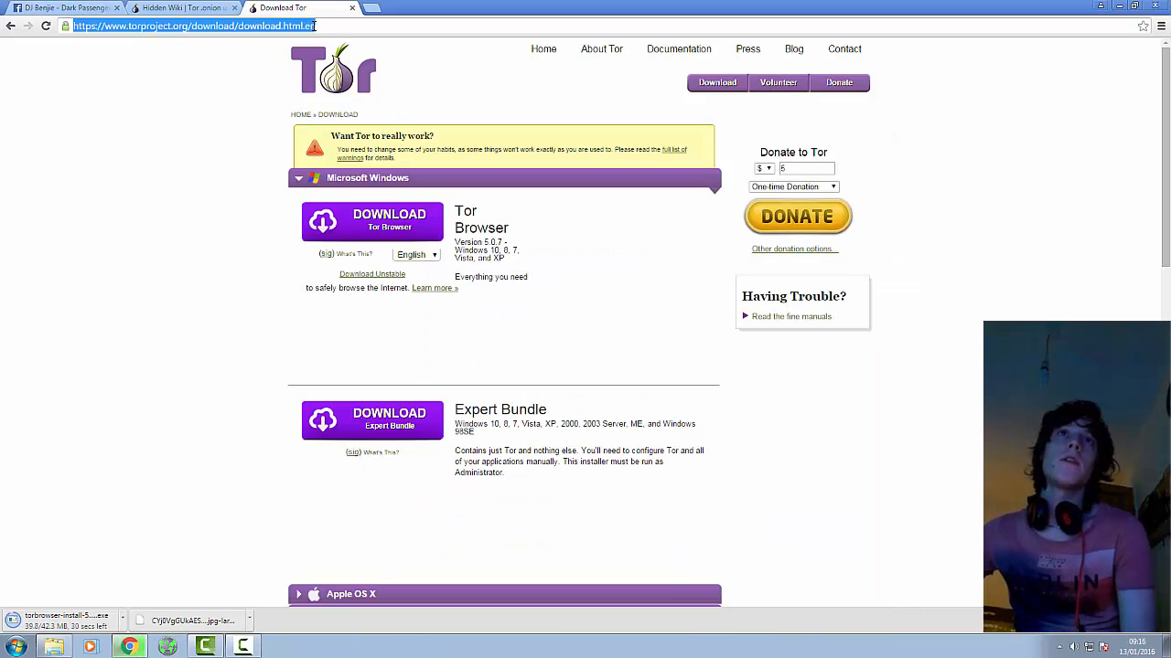
{"action": "type", "text": "the"}
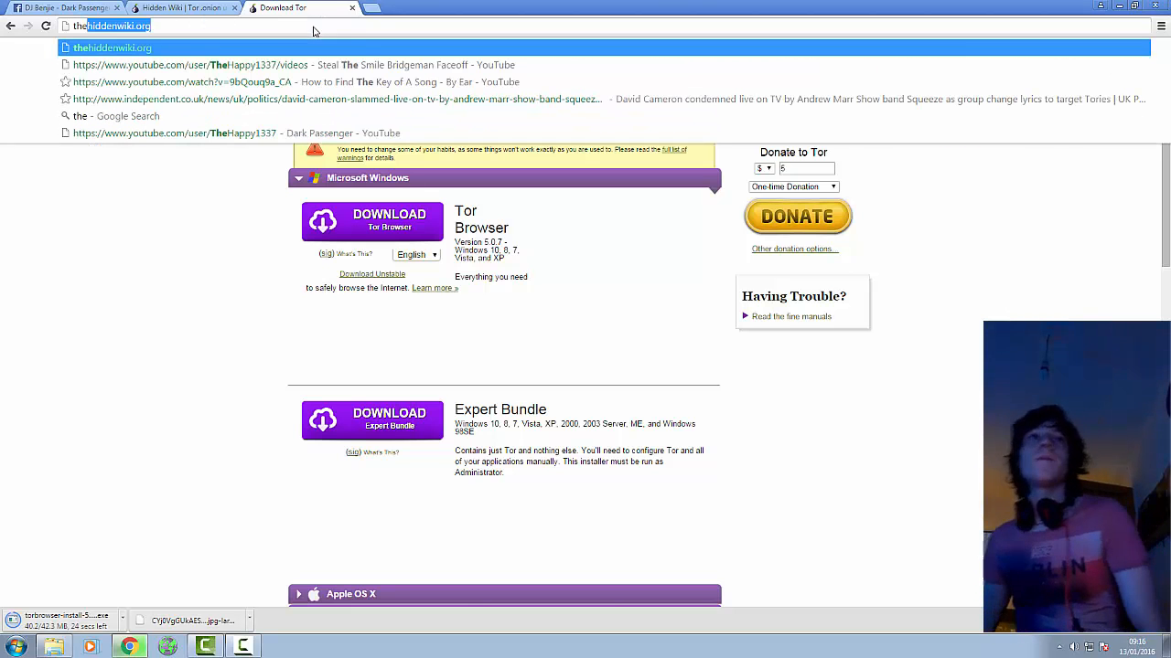
{"action": "type", "text": "thepir"}
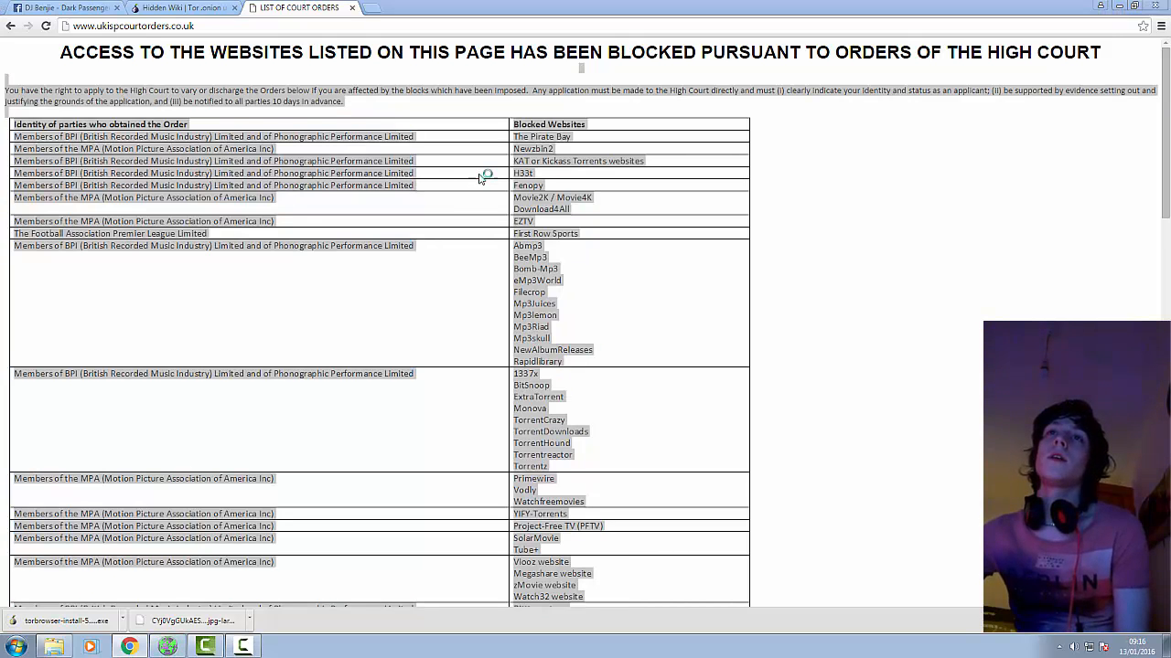
{"action": "mouse_move", "coordinate": [445, 176]}
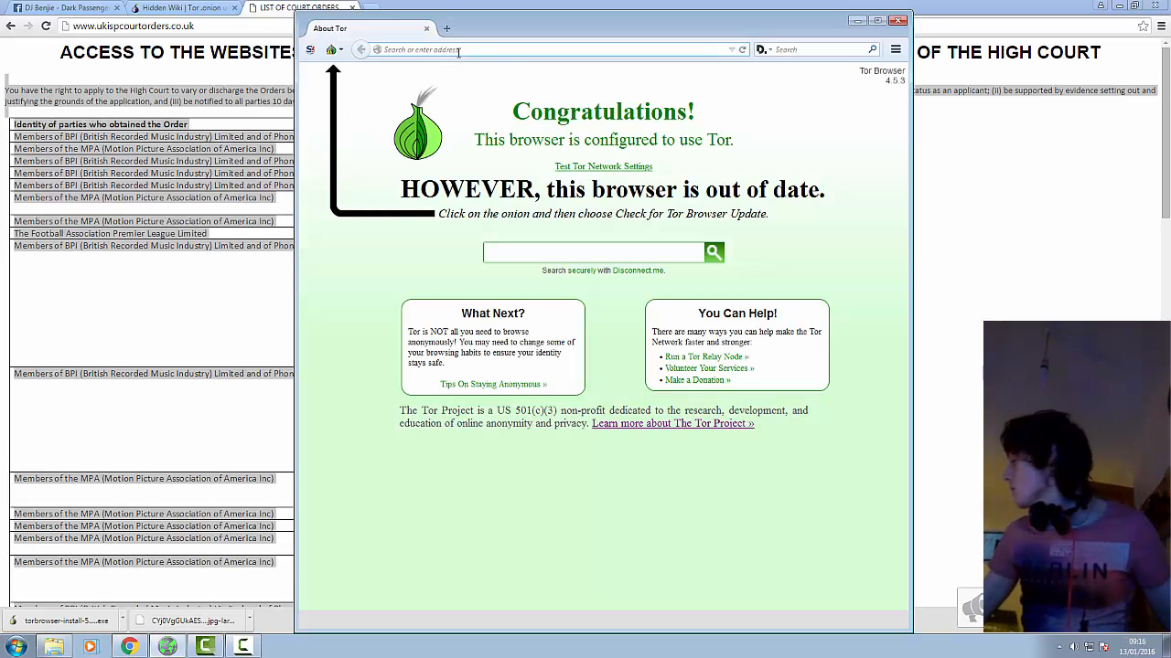
{"action": "type", "text": "the"}
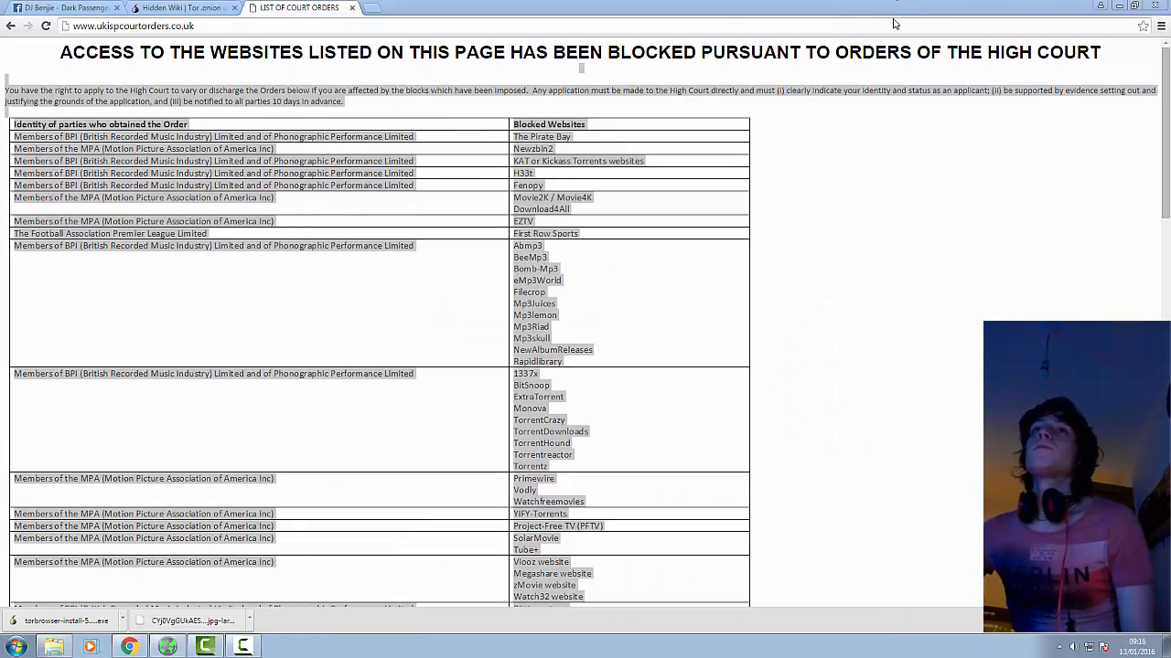
{"action": "mouse_move", "coordinate": [723, 306]}
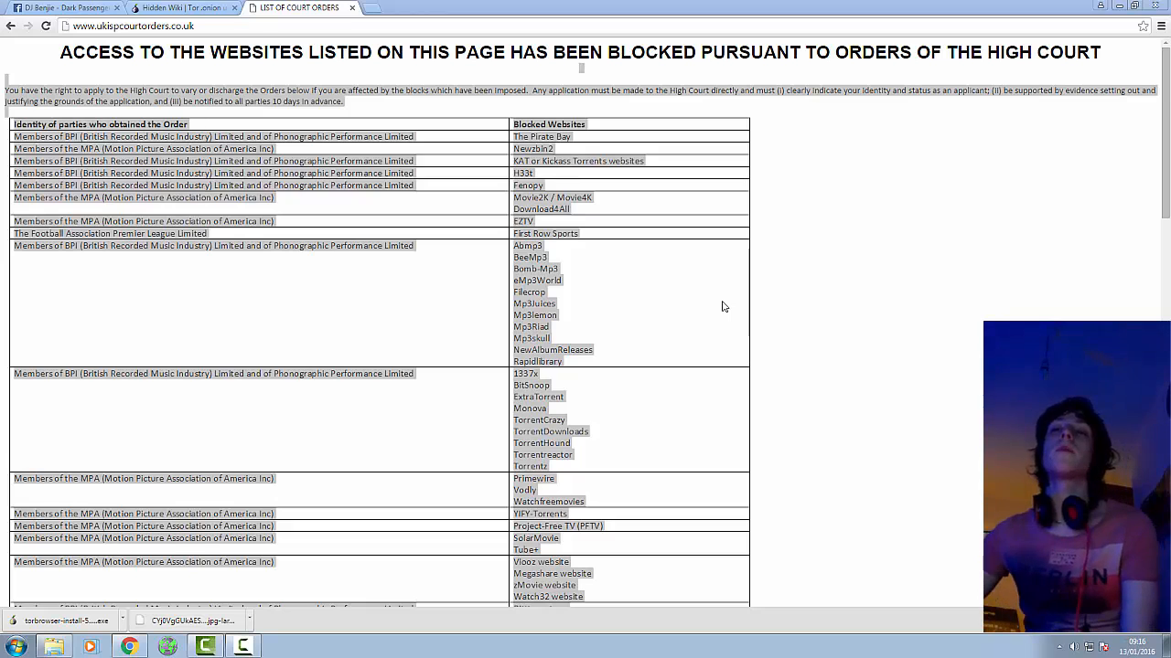
Scroll through the court order list and select the isohunt.to entry.
{"action": "scroll", "scroll_direction": "down", "scroll_amount": 3}
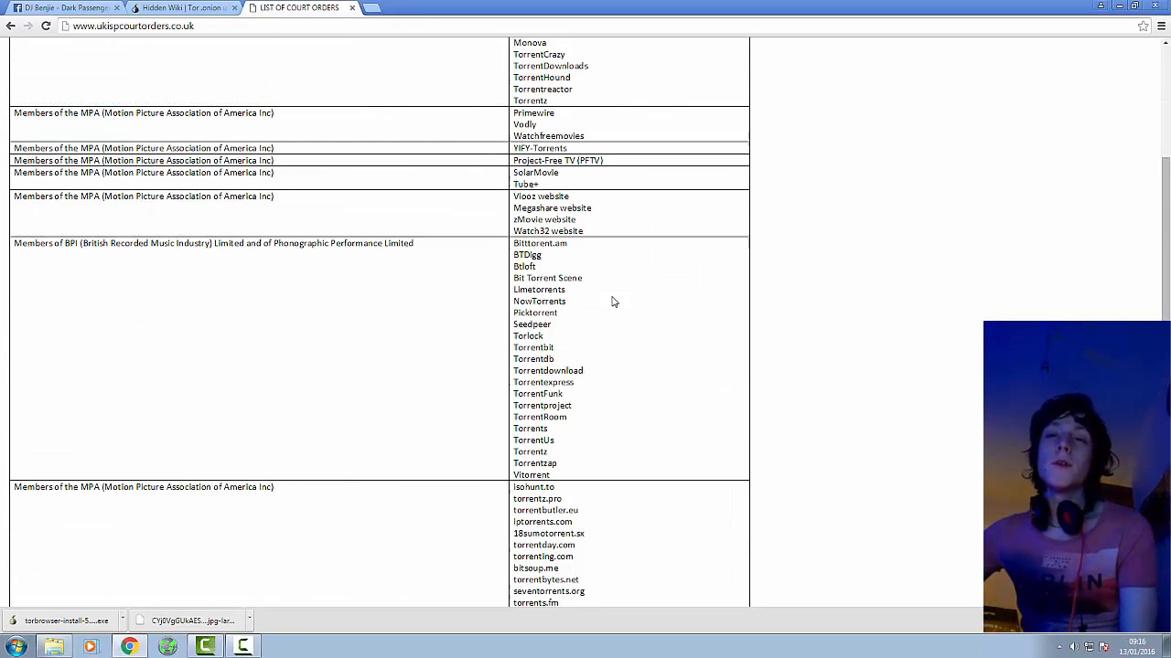
{"action": "scroll", "scroll_direction": "up", "scroll_amount": 3}
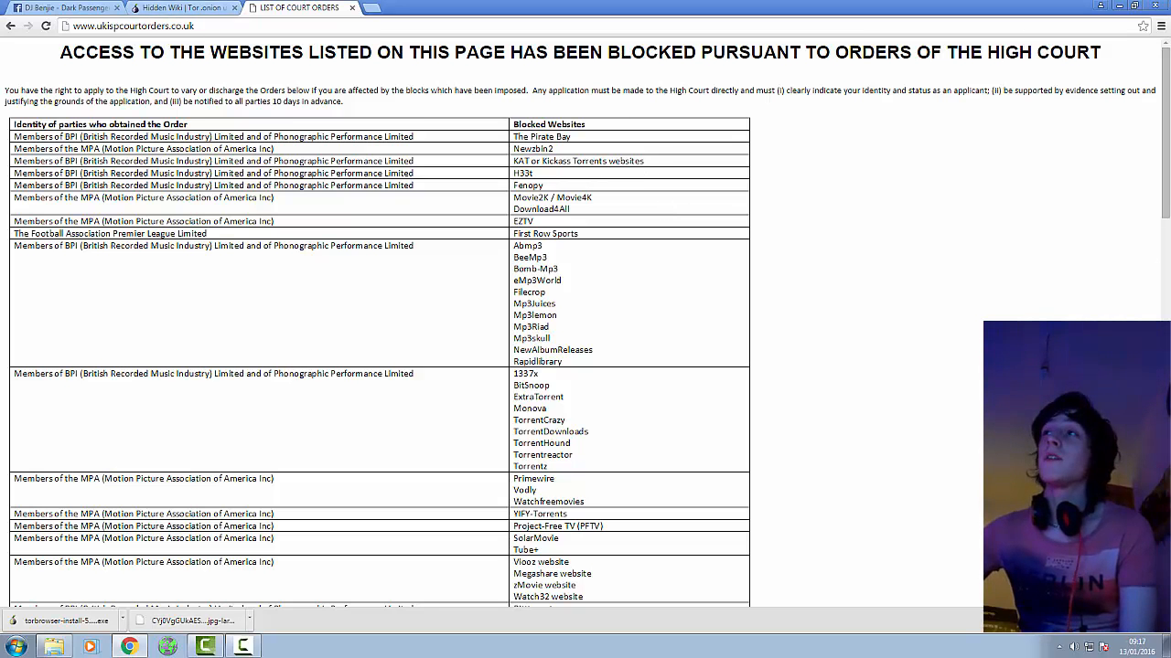
{"action": "scroll", "scroll_direction": "down", "scroll_amount": 3}
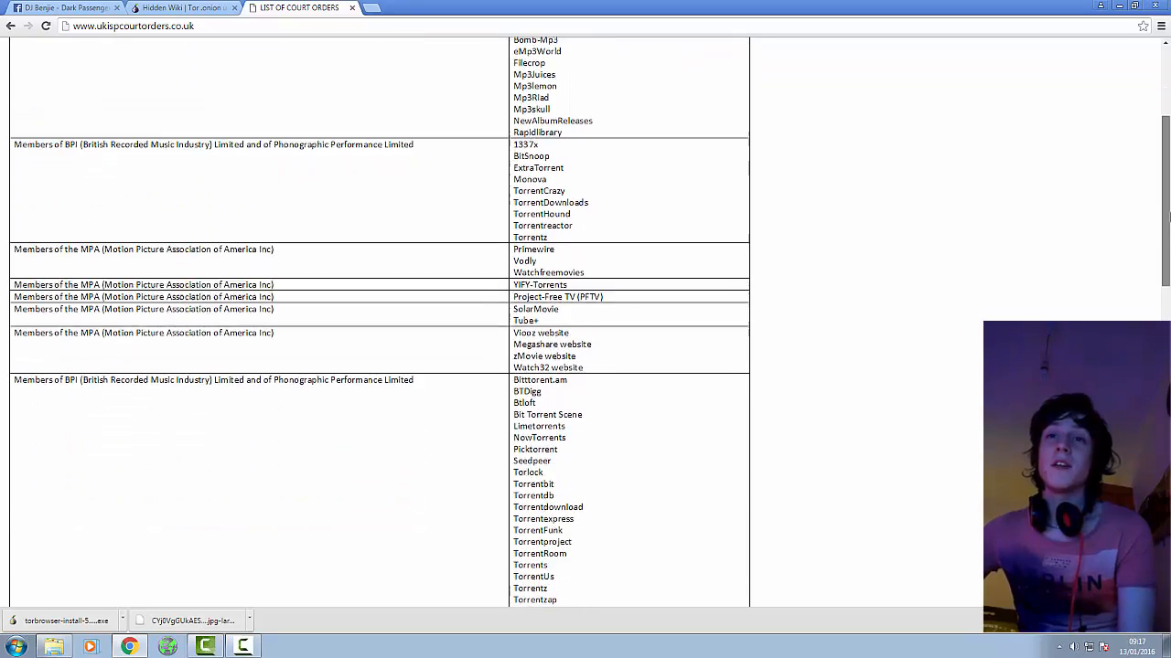
{"action": "scroll", "scroll_direction": "down", "scroll_amount": 3}
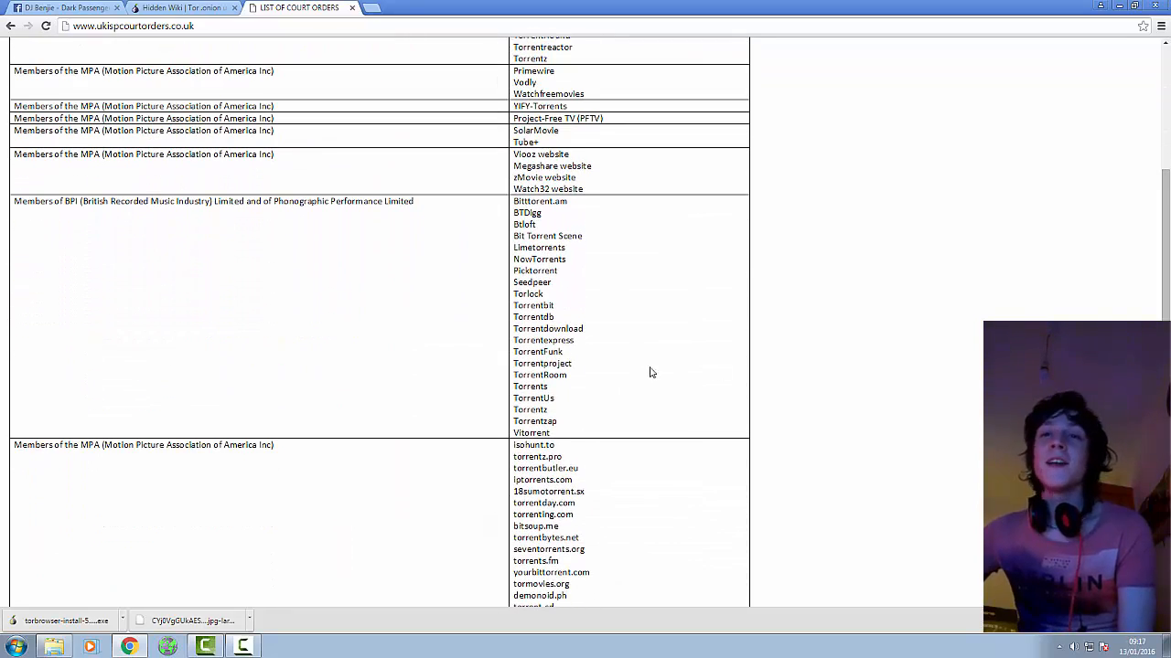
{"action": "scroll", "scroll_direction": "down", "scroll_amount": 3}
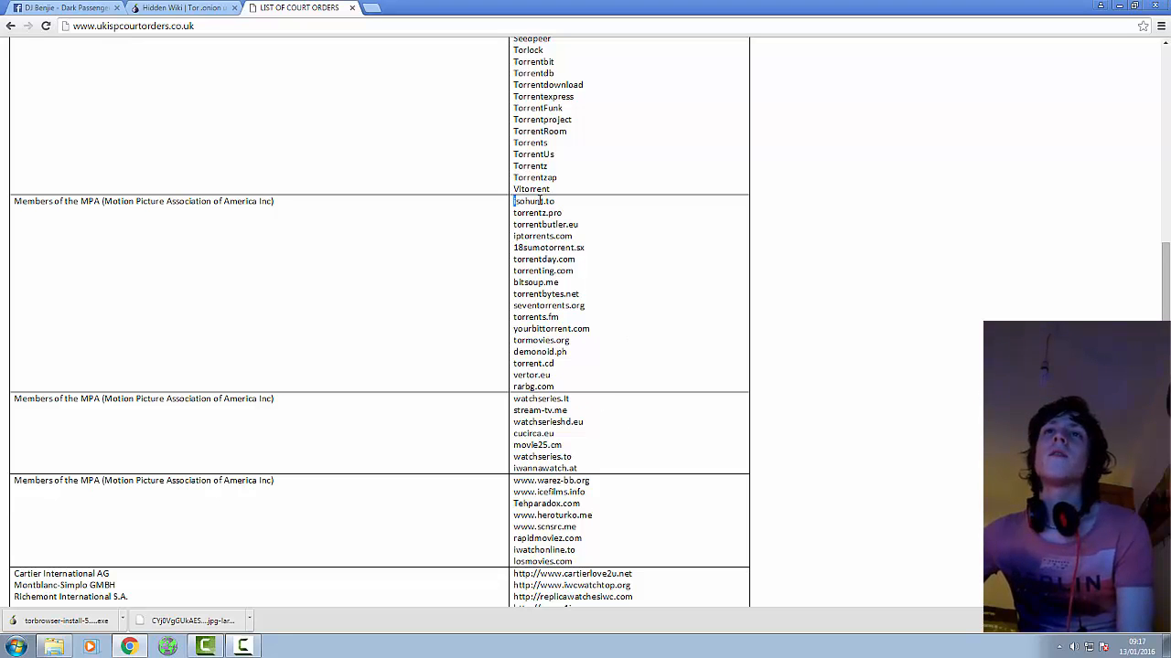
{"action": "double_click", "coordinate": [532, 200]}
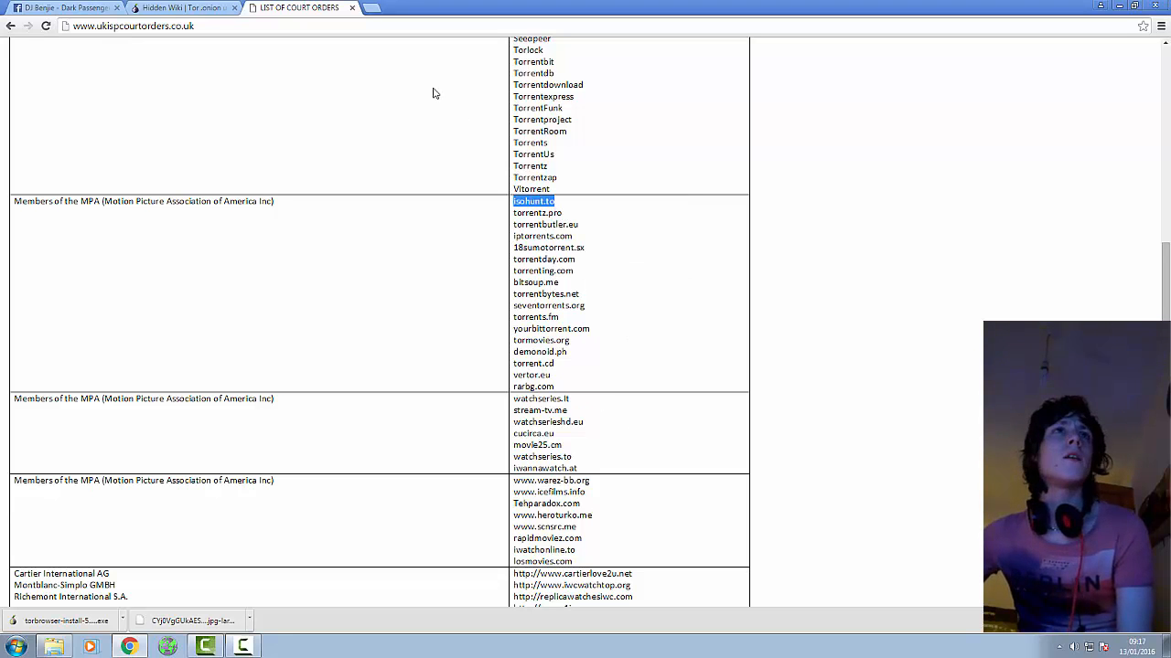
{"action": "mouse_move", "coordinate": [488, 249]}
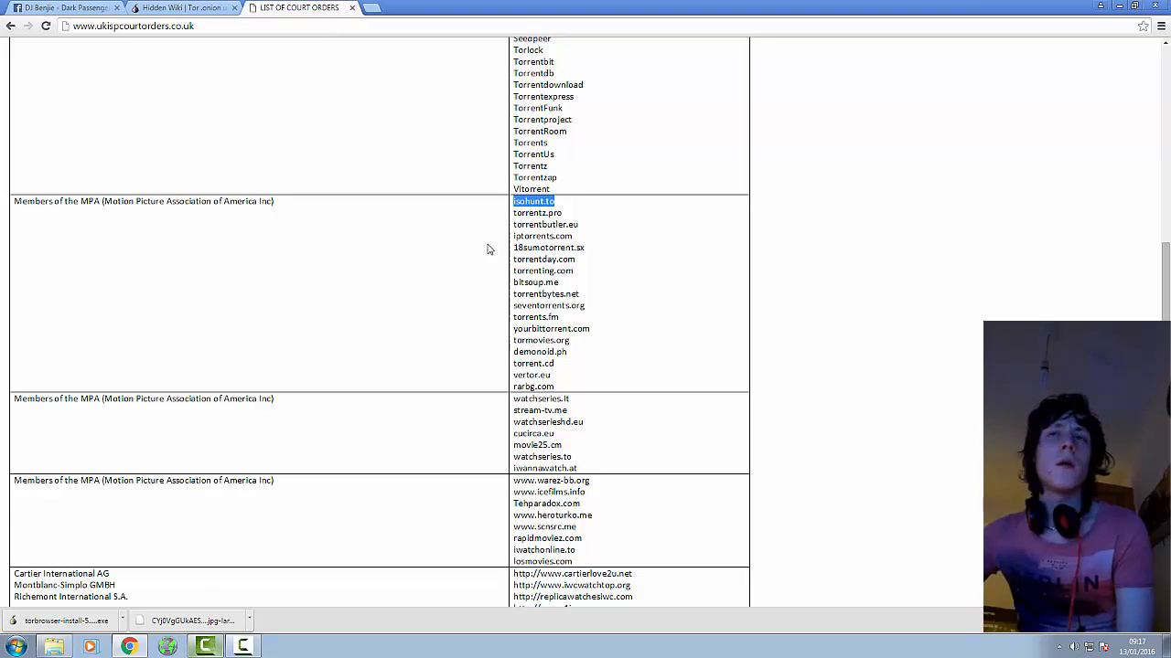
Close the LIST OF COURT ORDERS tab and the Hidden Wiki tab.
{"action": "scroll", "scroll_direction": "down", "scroll_amount": 3}
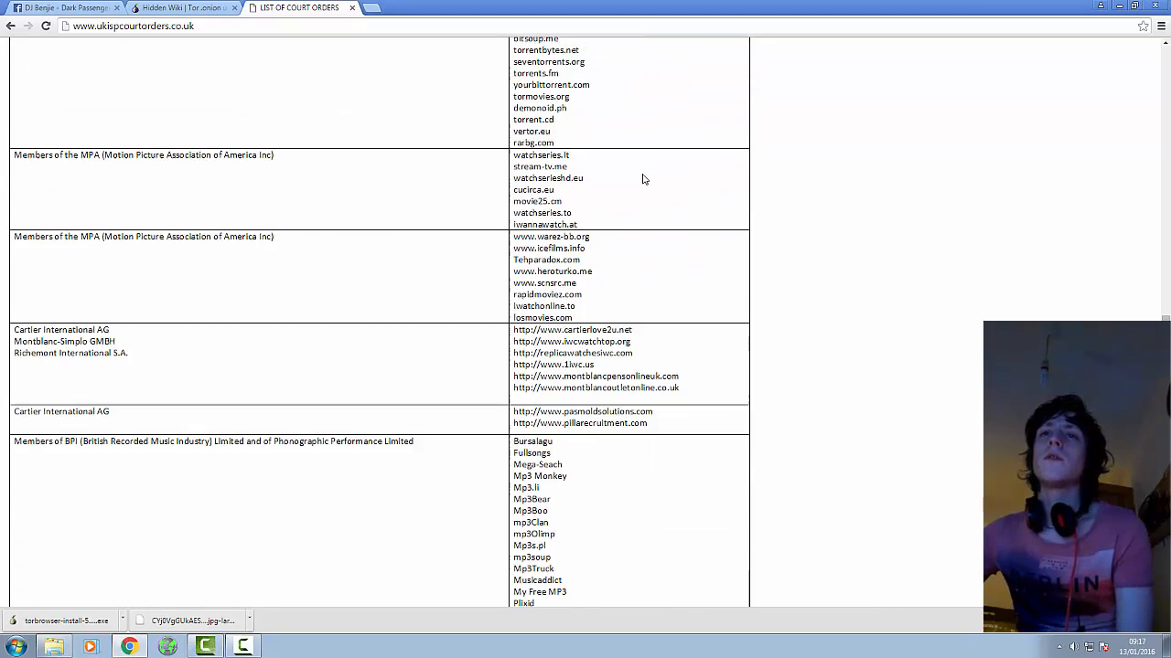
{"action": "scroll", "scroll_direction": "up", "scroll_amount": 3}
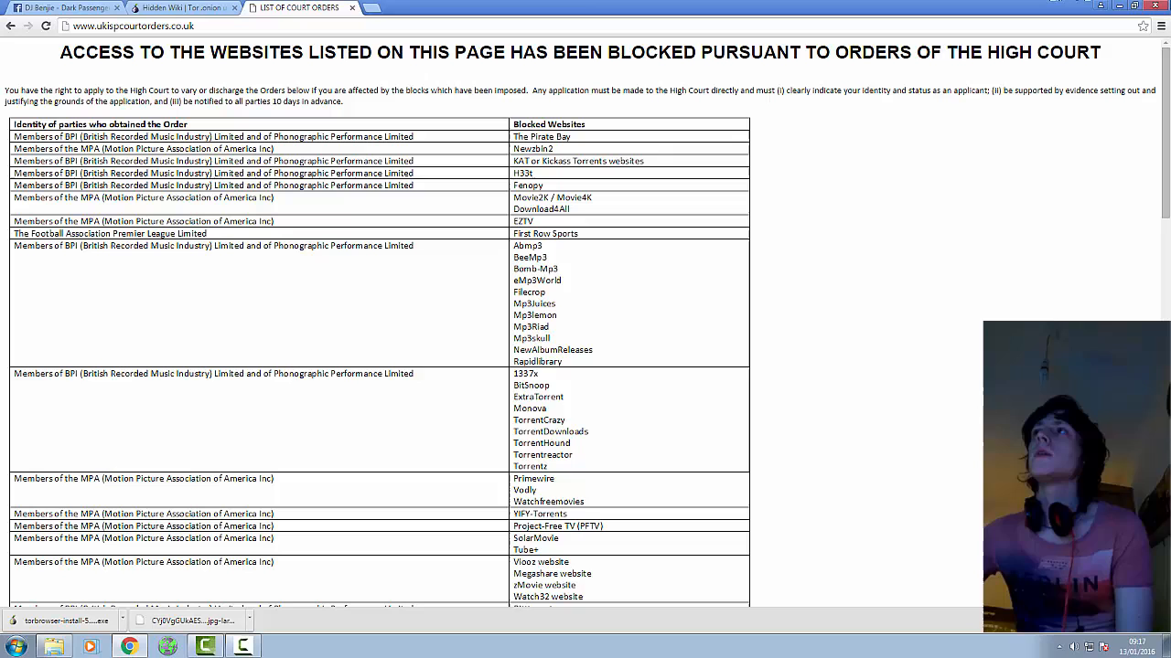
{"action": "left_click", "coordinate": [183, 8]}
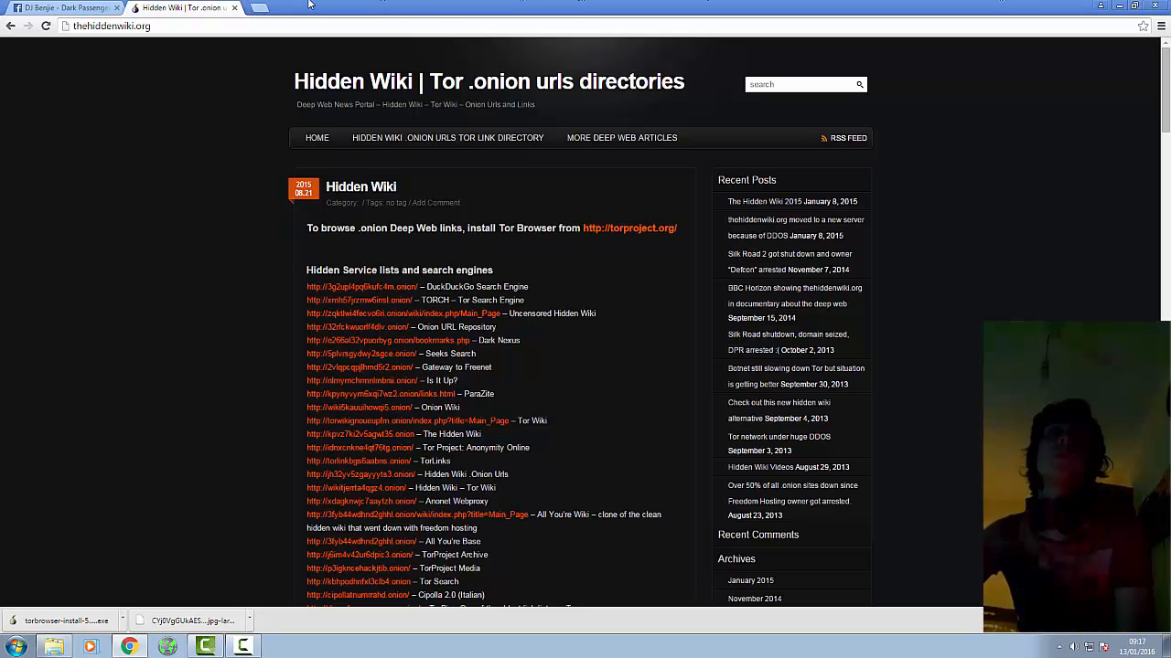
{"action": "left_click", "coordinate": [64, 16]}
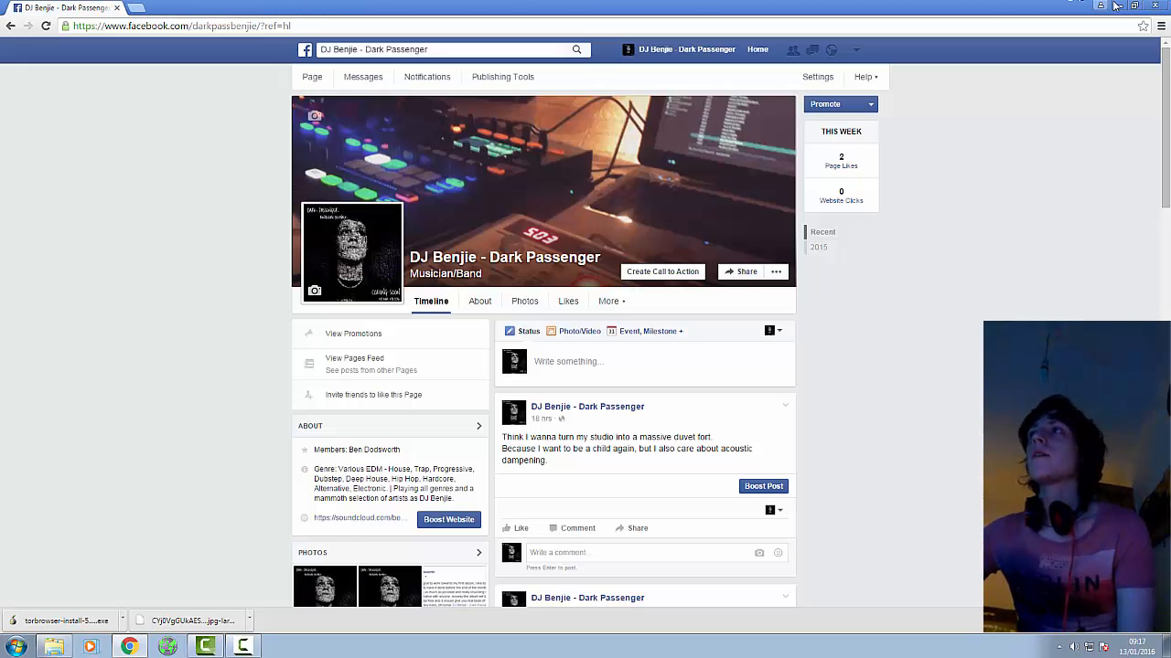